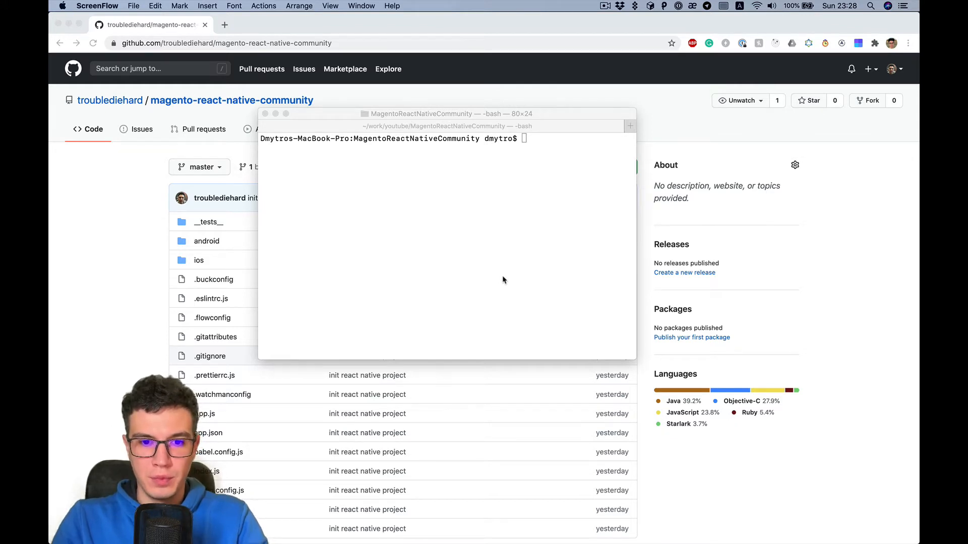
Run 'open .' in Terminal to open the MagentoReactNativeCommunity project folder.
type("ope")
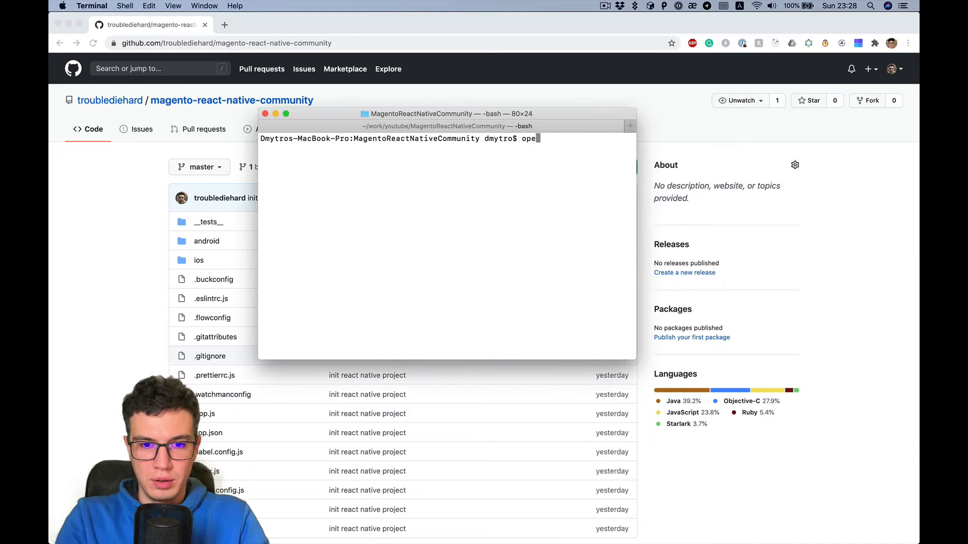
key("Enter")
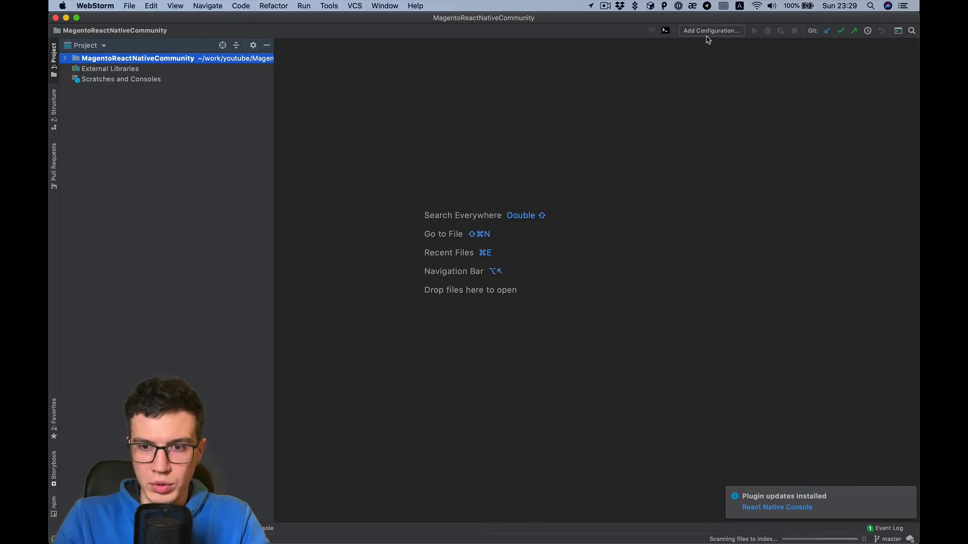
mouse_move(710, 38)
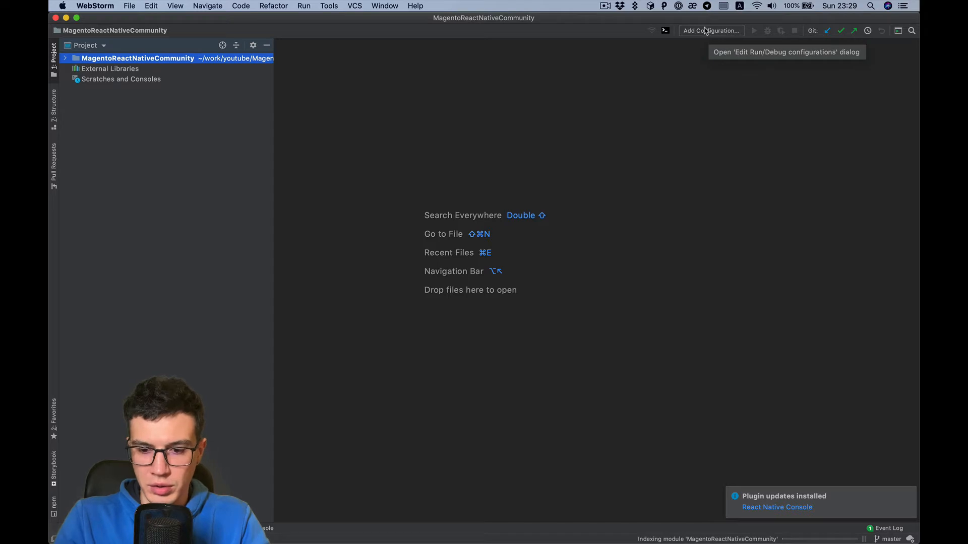
mouse_move(792, 542)
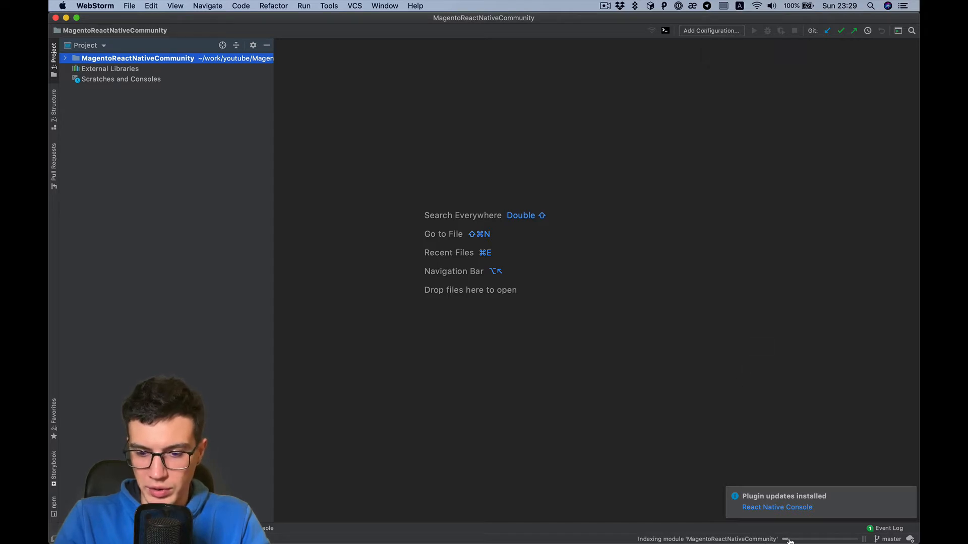
mouse_move(631, 308)
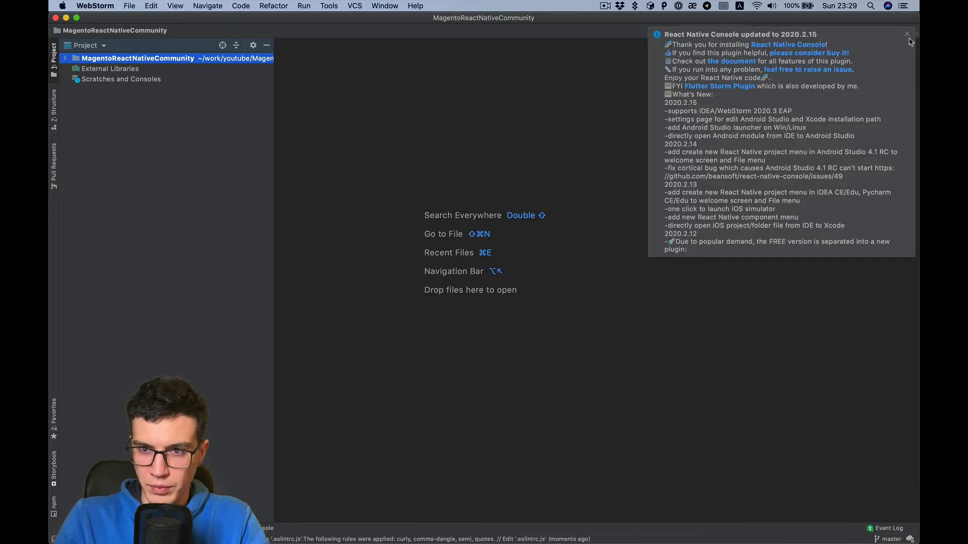
Dismiss the React Native Console plugin update notice.
left_click(711, 31)
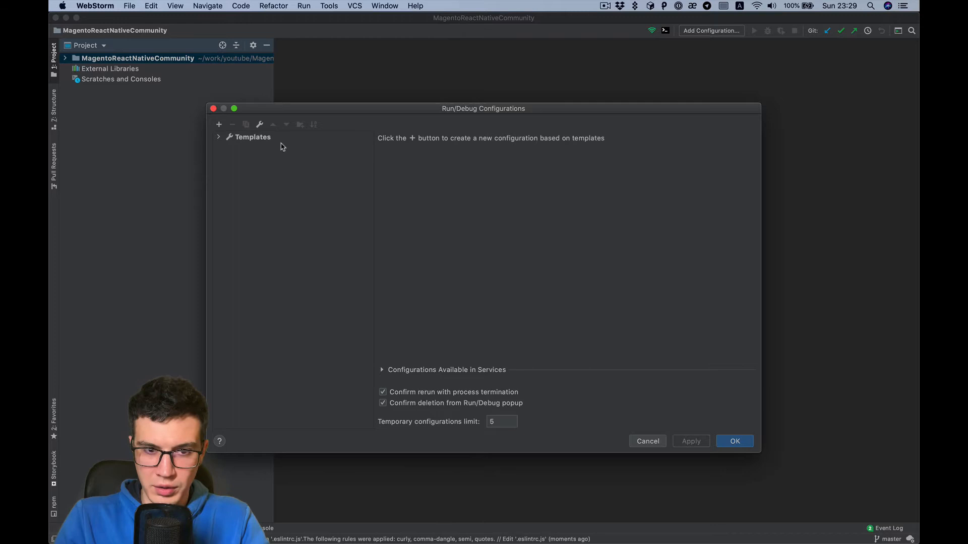
Add a React Native configuration named android-debug targeting Android and apply it.
left_click(218, 124)
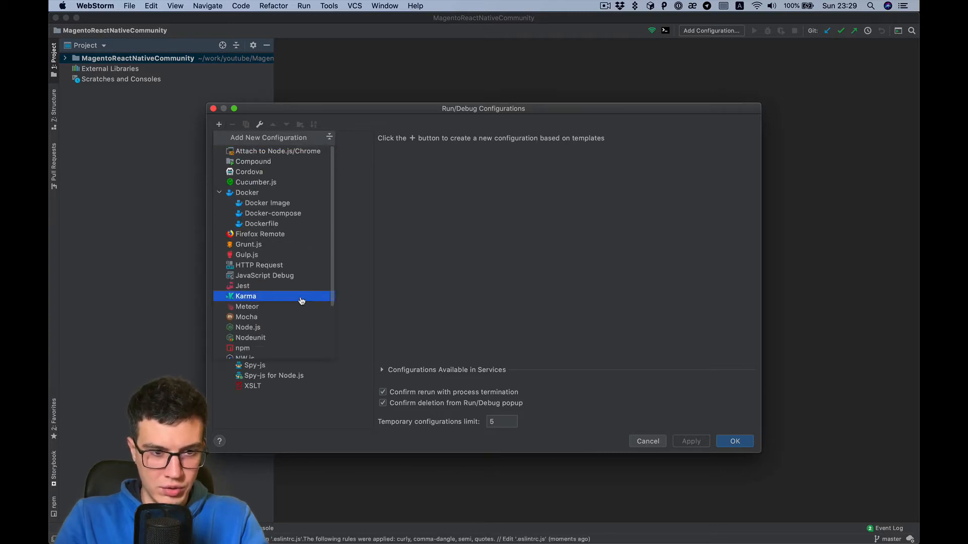
type("rea")
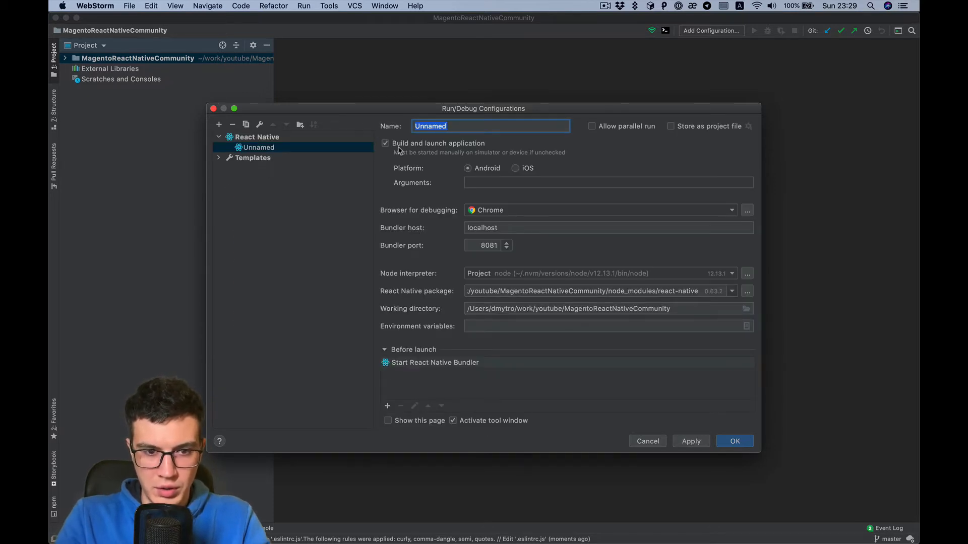
type("androi")
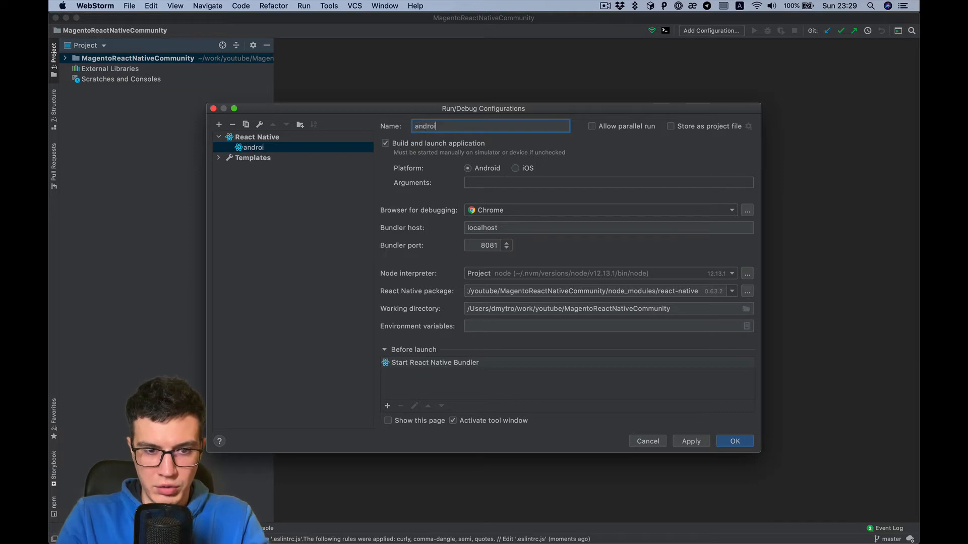
type("d-de")
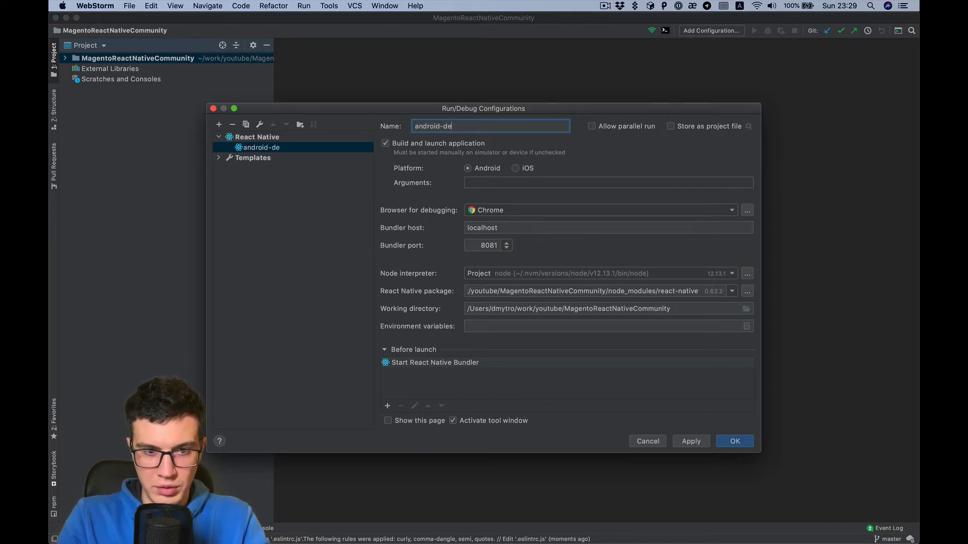
type("bug")
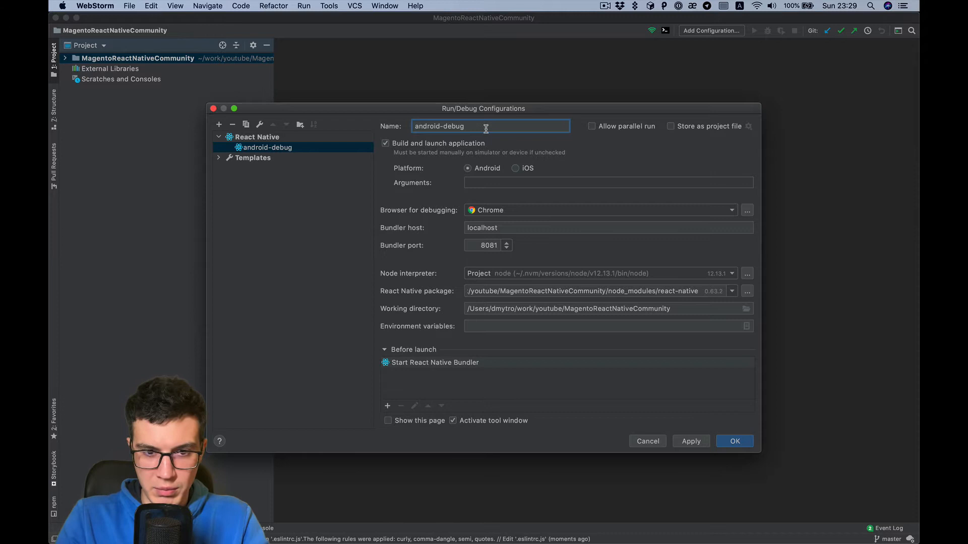
mouse_move(519, 199)
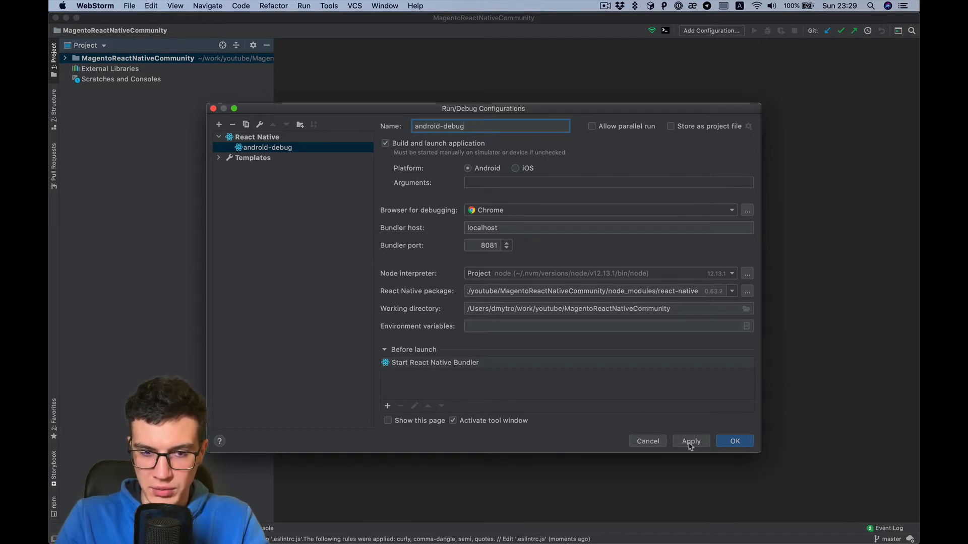
left_click(735, 441)
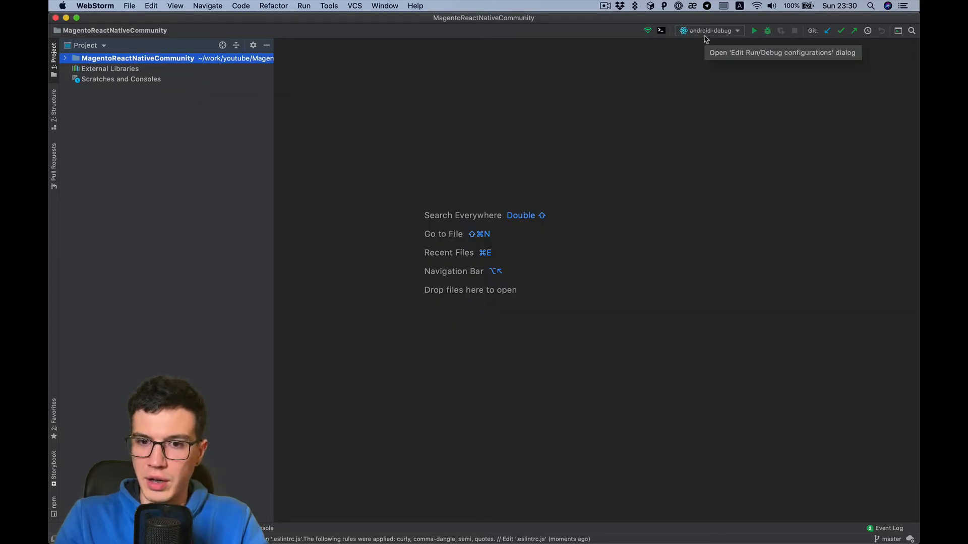
mouse_move(696, 42)
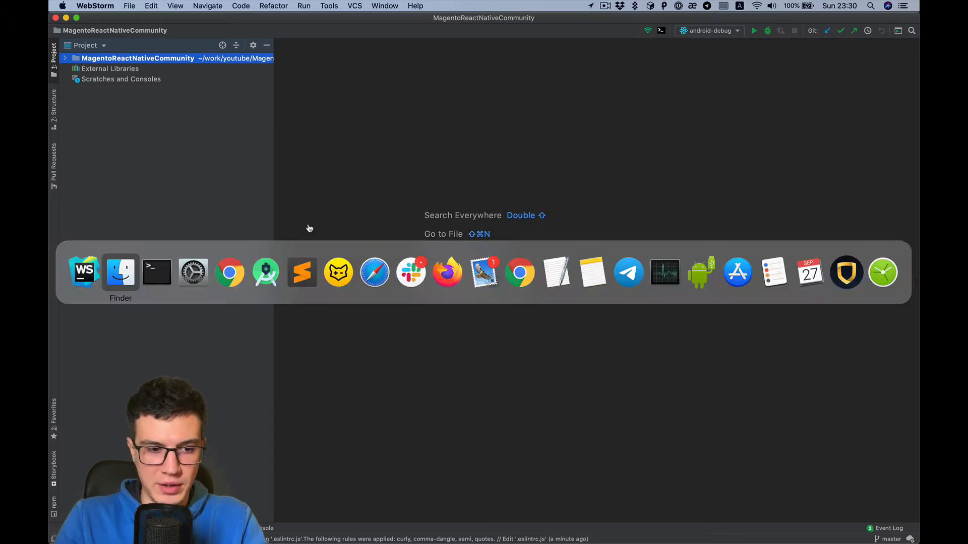
Switch briefly to Terminal and type a react-native command, keeping android-debug active.
left_click(157, 273)
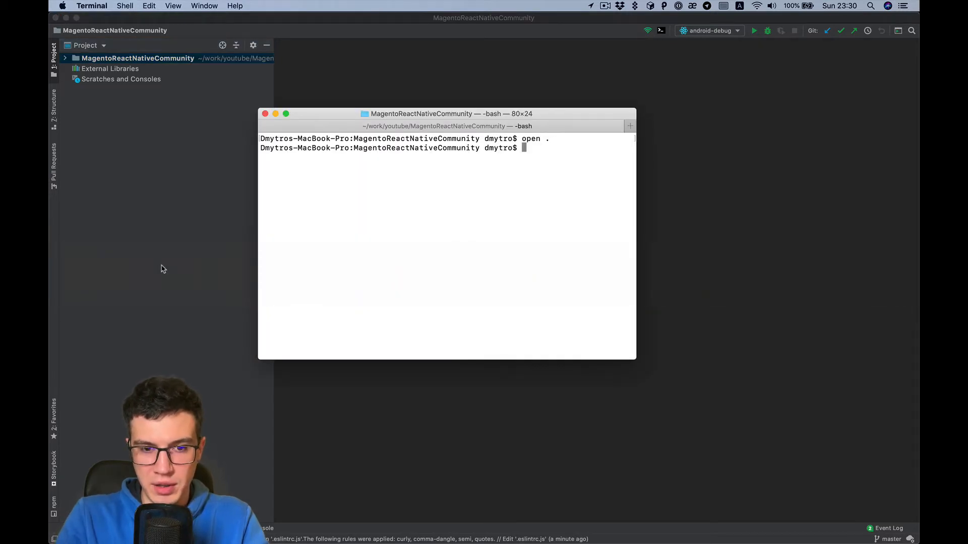
type("react-nati")
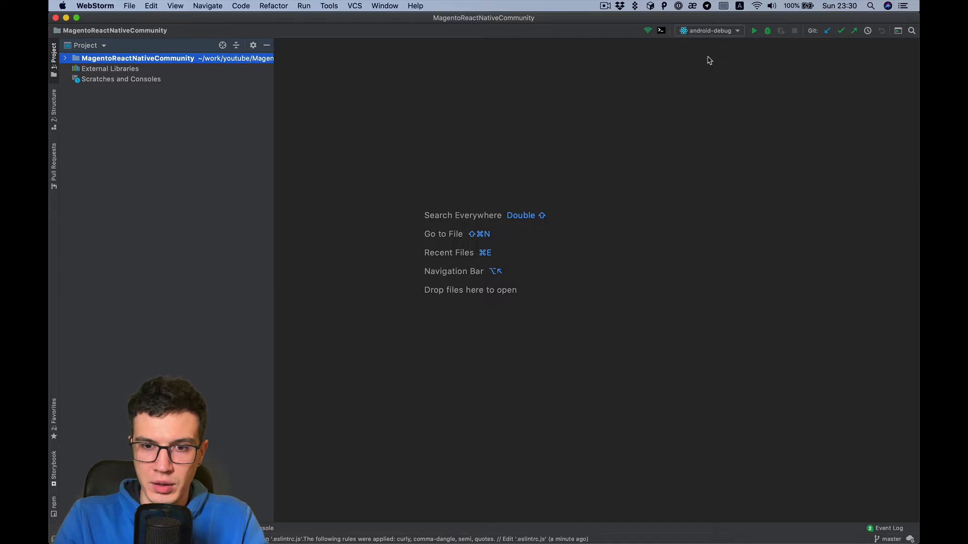
mouse_move(709, 35)
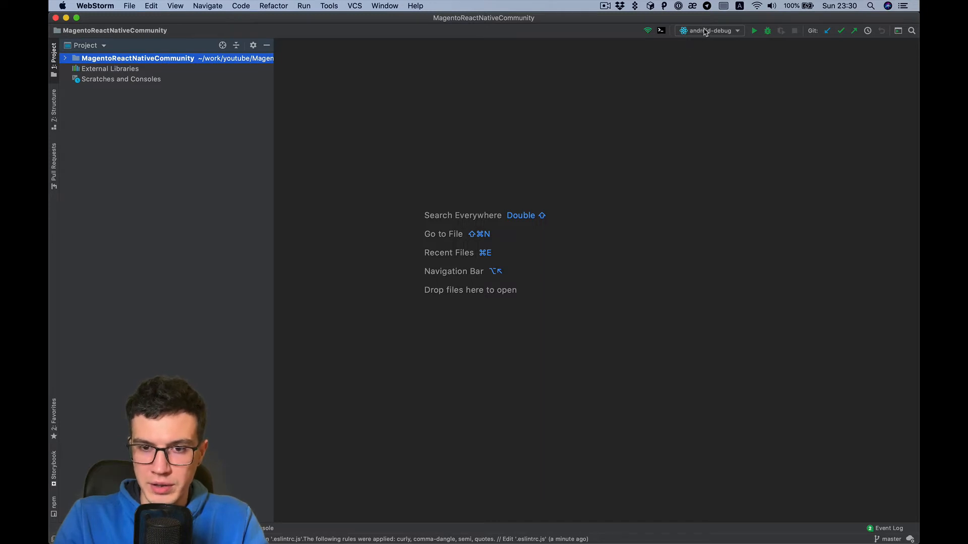
Duplicate android-debug as android-release with argument --variant=release and save it.
left_click(710, 30)
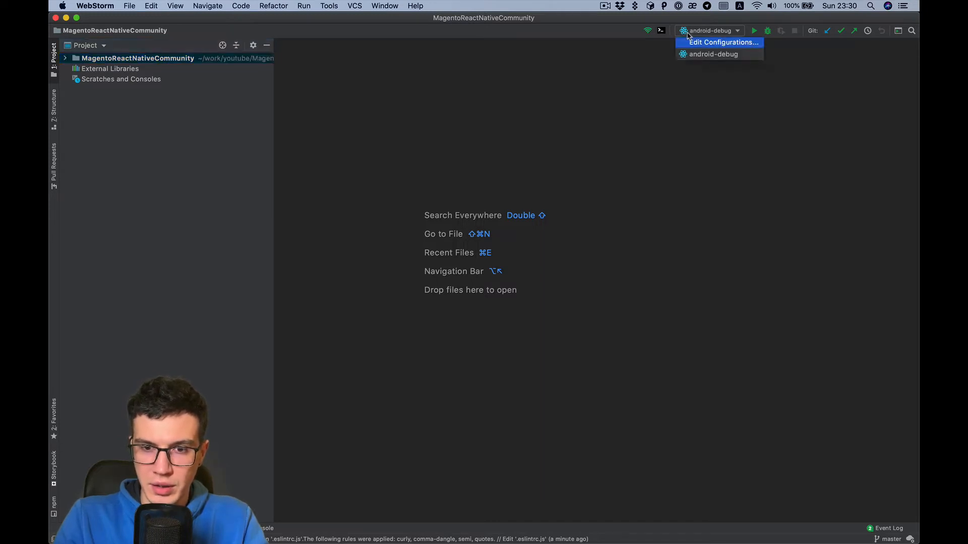
left_click(722, 42)
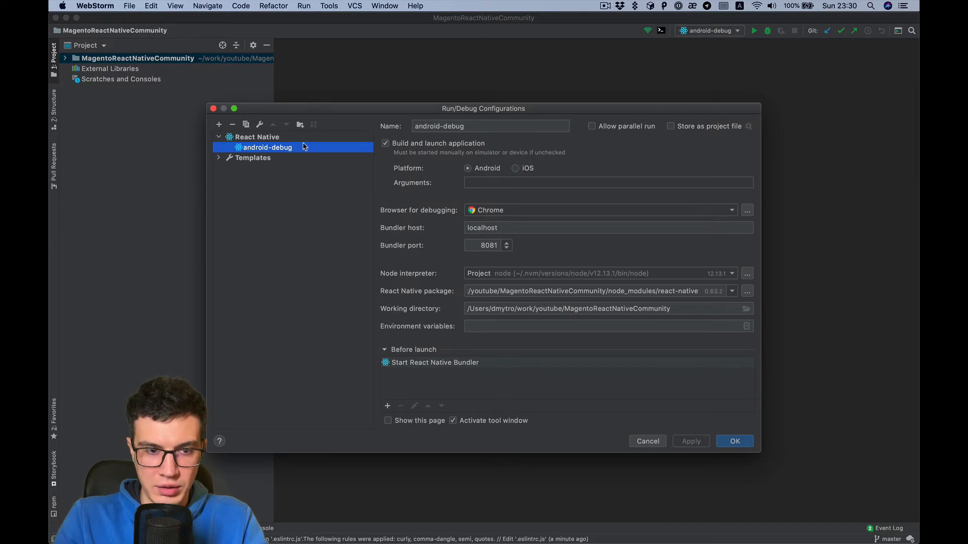
left_click(245, 124)
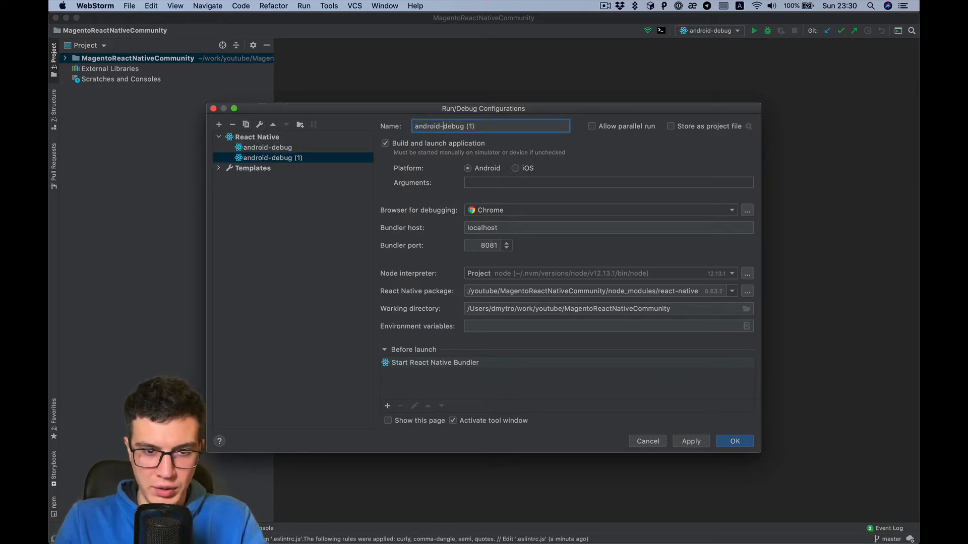
type("android-releas")
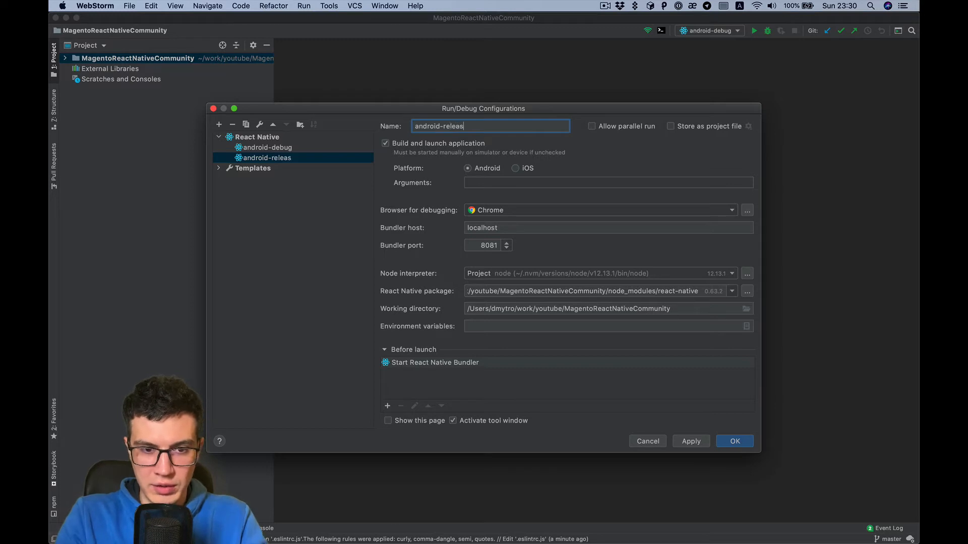
left_click(608, 182)
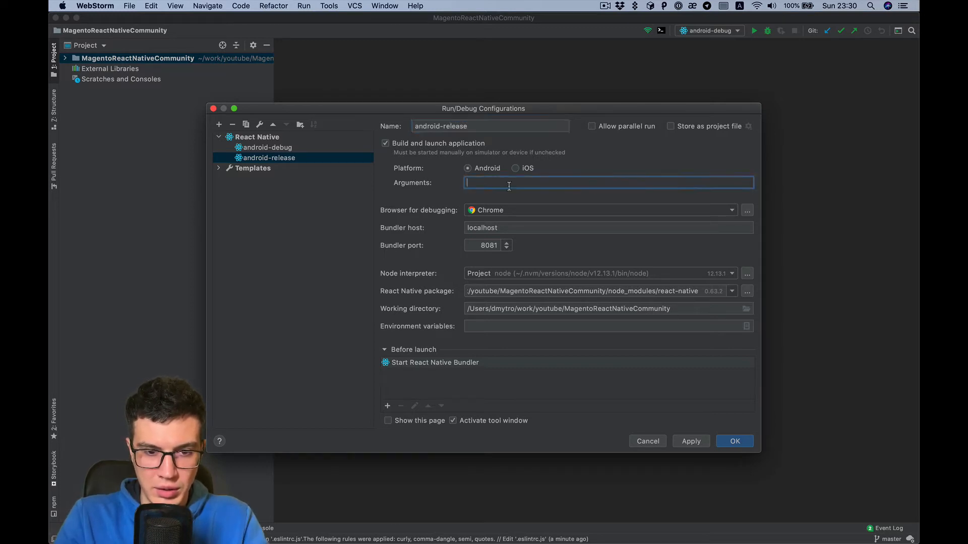
type("--variant")
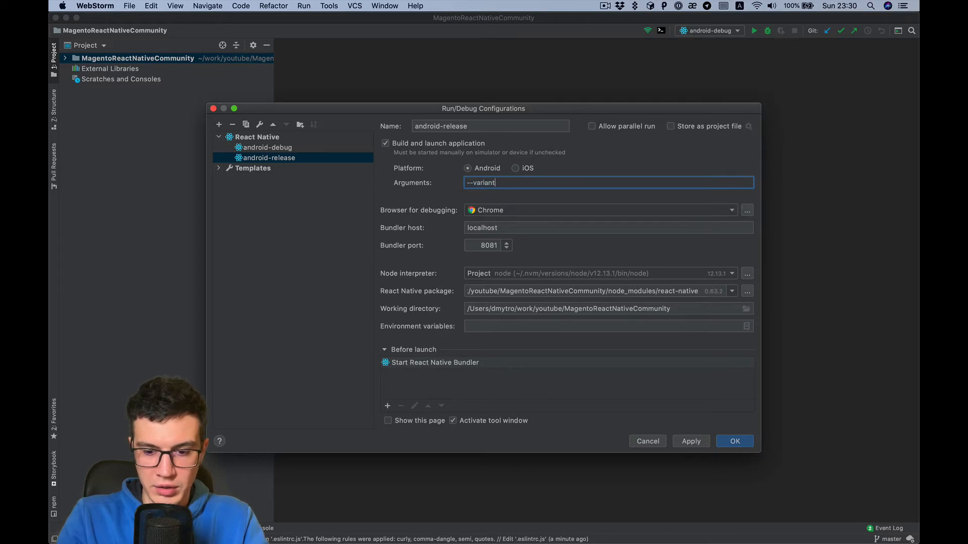
type("=release")
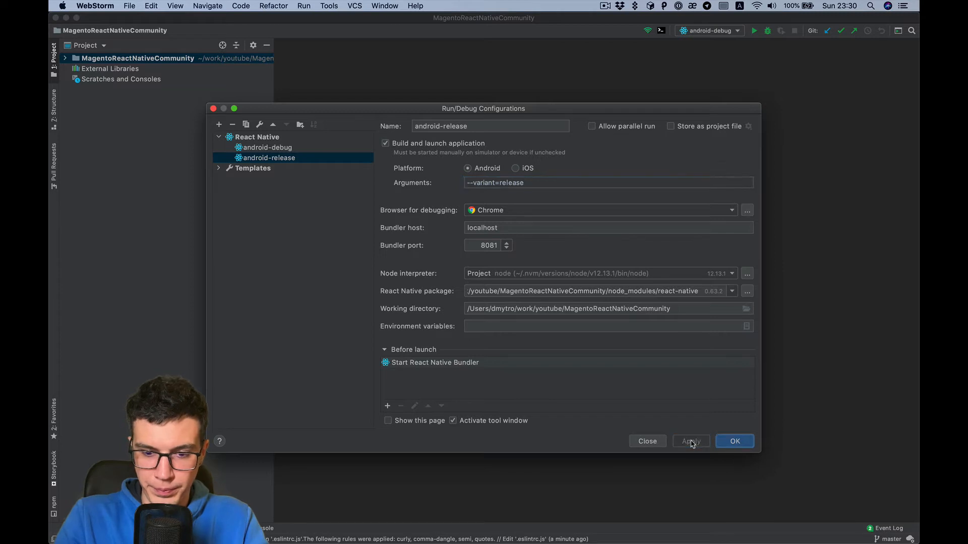
left_click(534, 183)
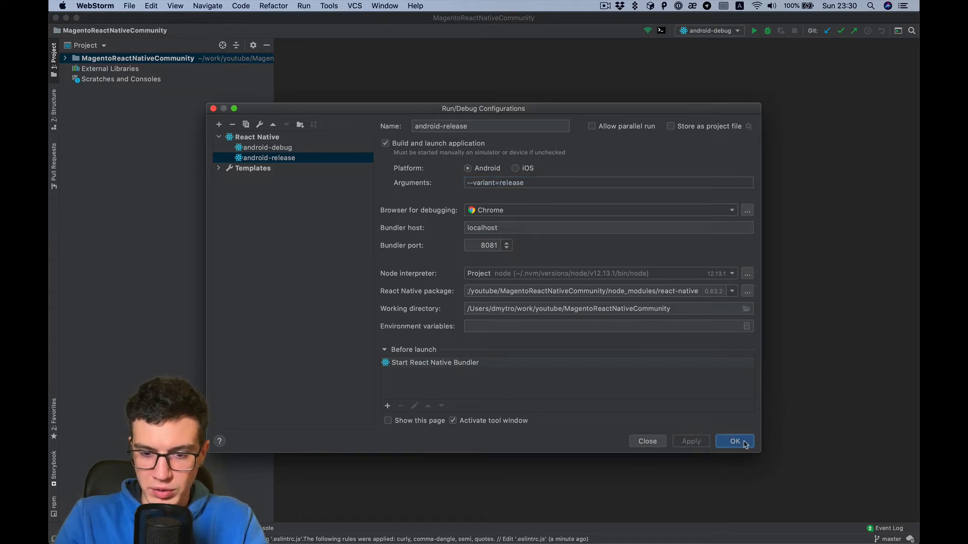
left_click(735, 441)
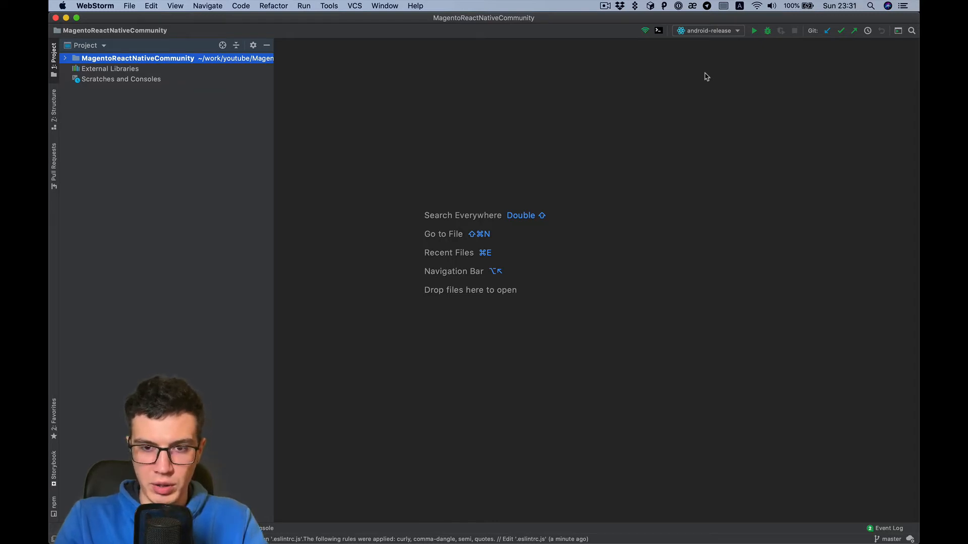
mouse_move(723, 44)
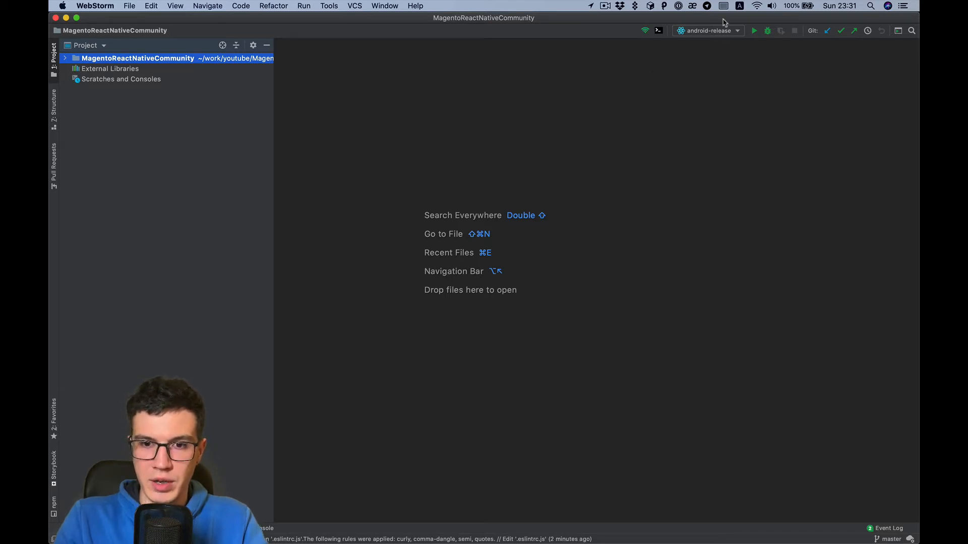
mouse_move(693, 80)
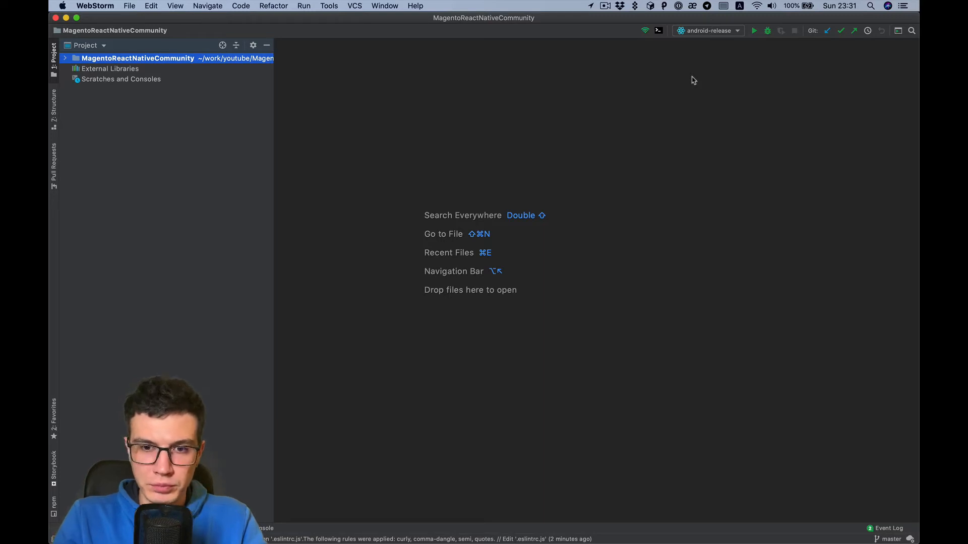
mouse_move(704, 33)
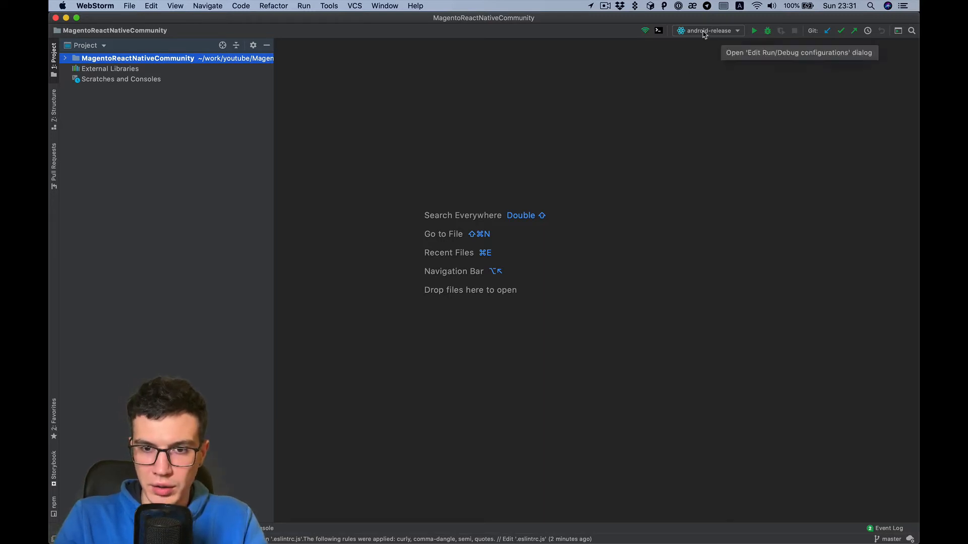
Reopen Edit Configurations from the toolbar's run configuration selector.
left_click(707, 31)
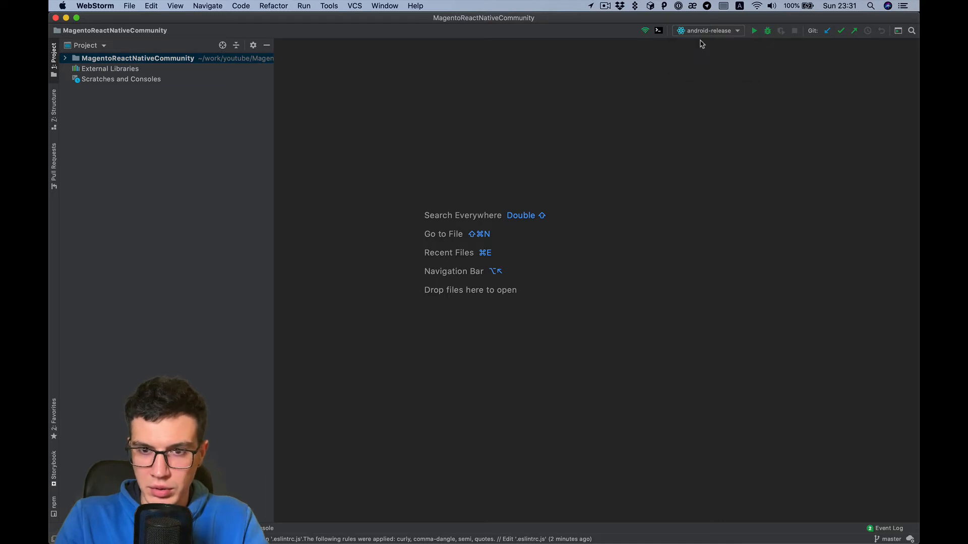
left_click(708, 31)
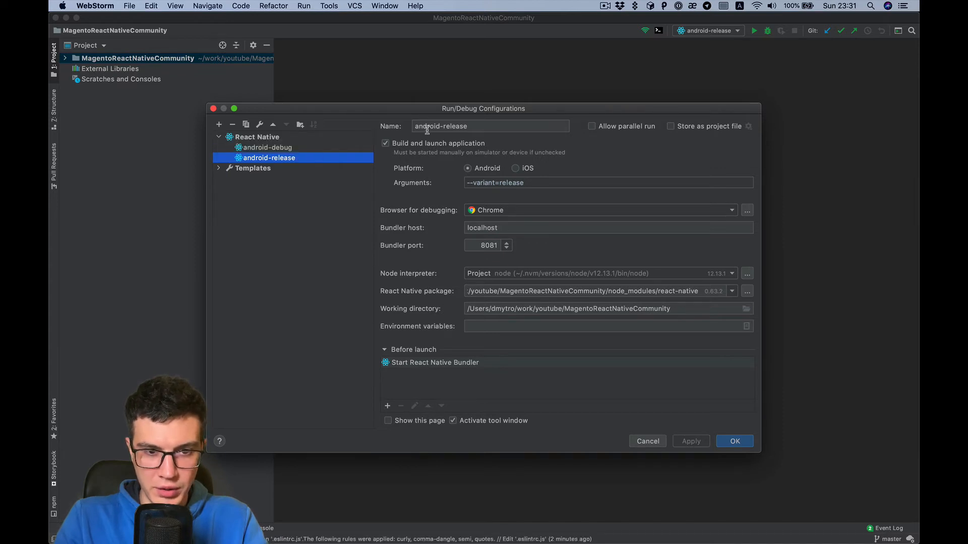
Copy android-release as ios-simulator for iOS with --simulator="iPhone 8" and save it.
left_click(246, 125)
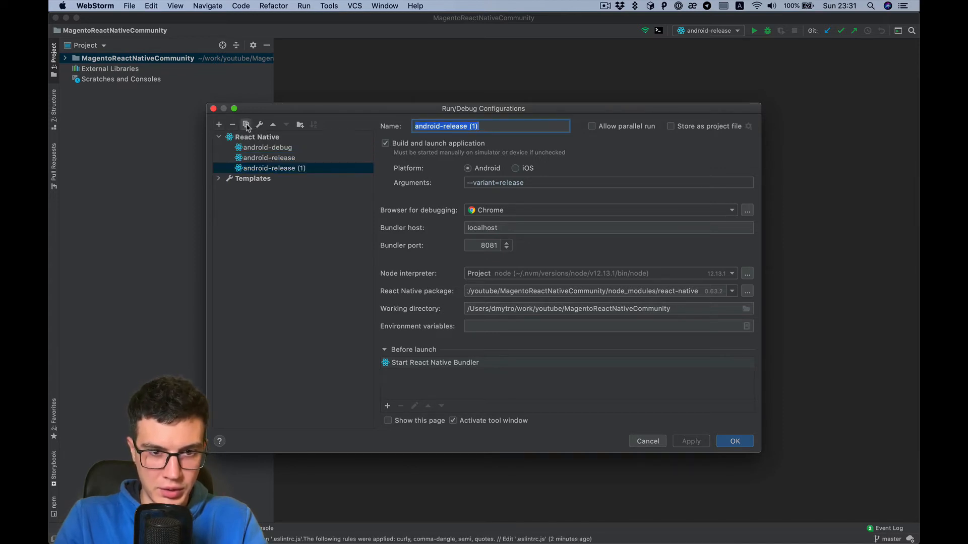
left_click(515, 168)
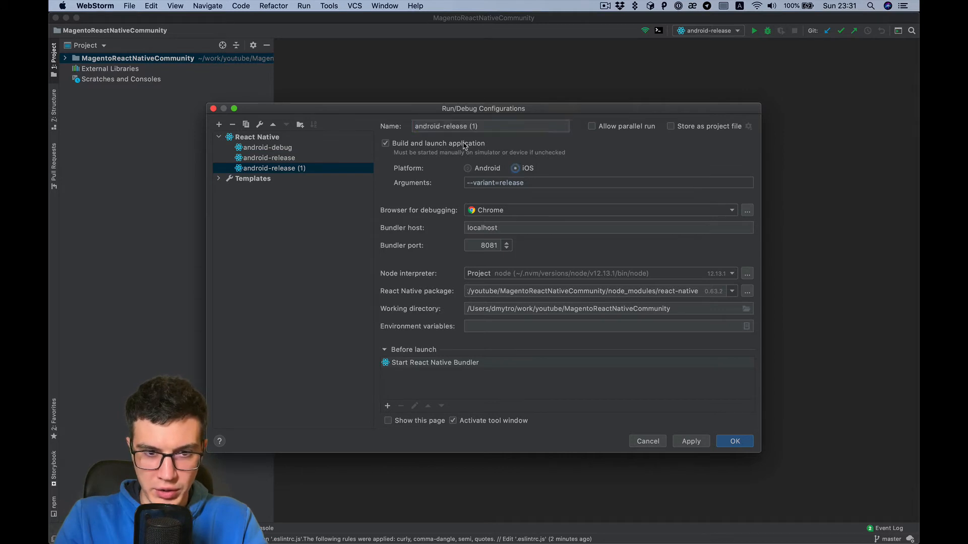
triple_click(490, 125)
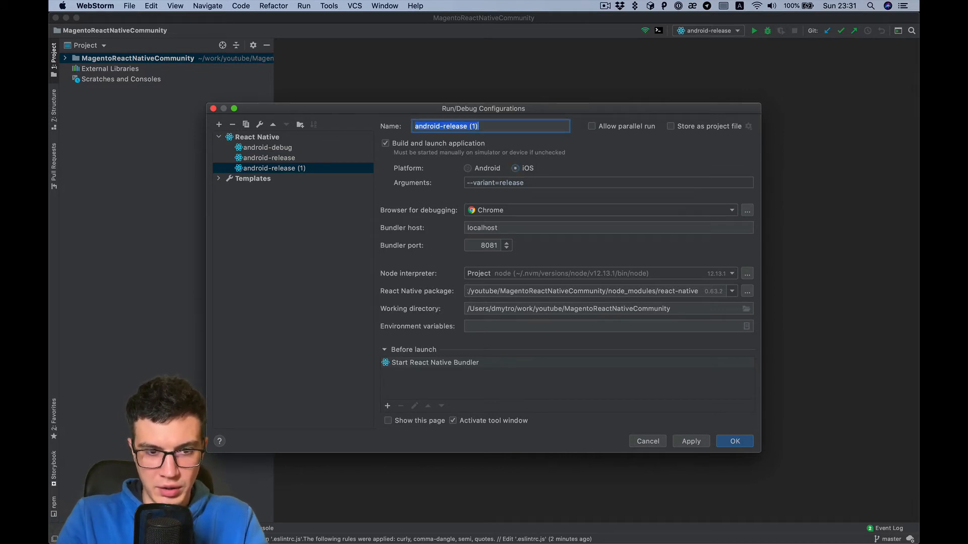
type("ios-sim")
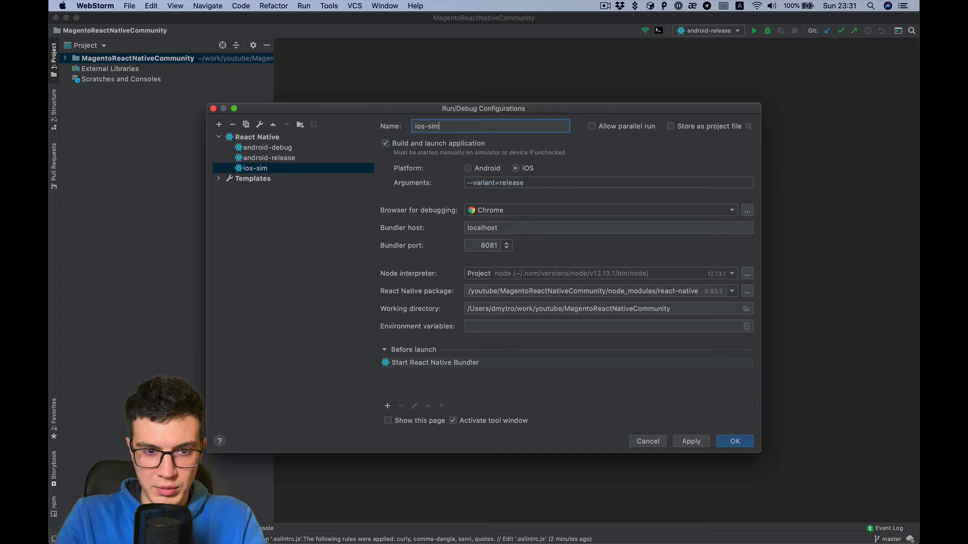
type("ulator")
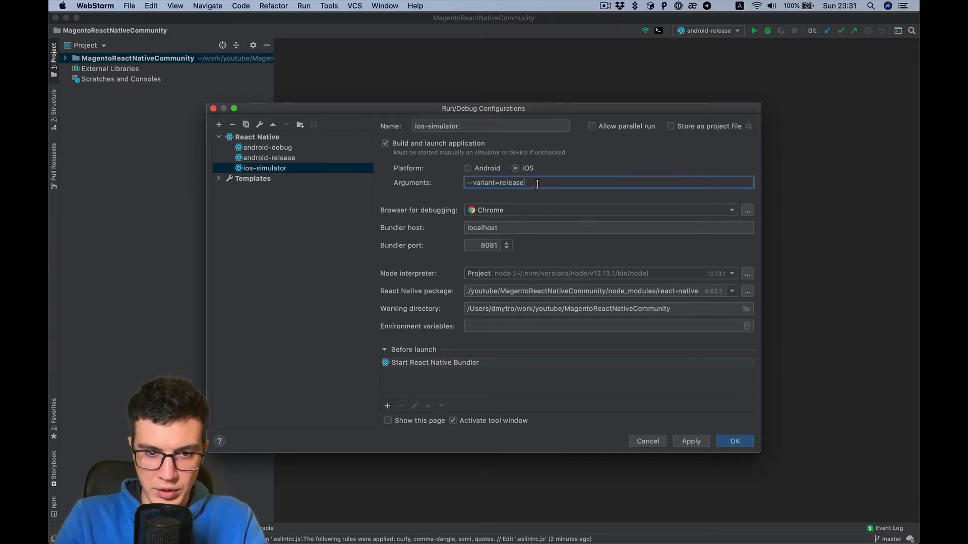
key("cmd+a")
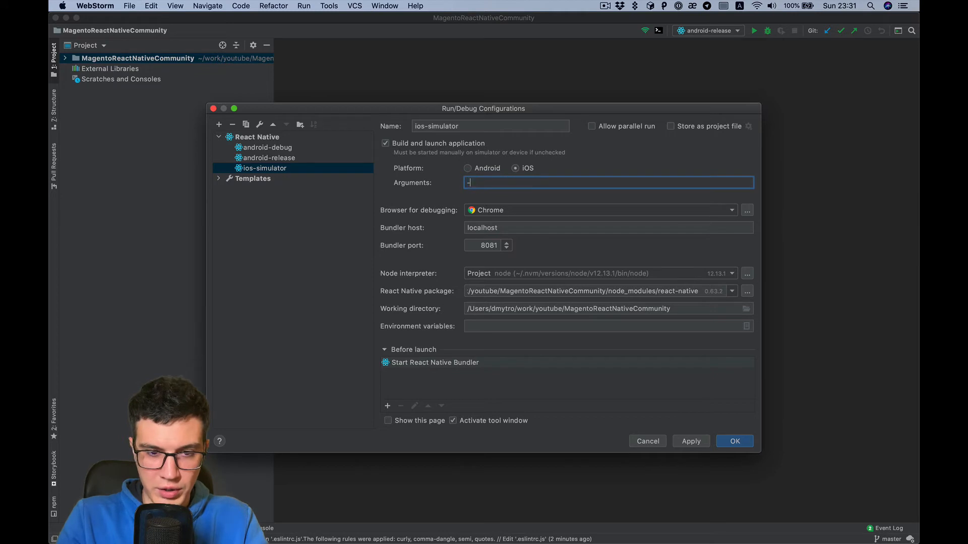
type("-simulator")
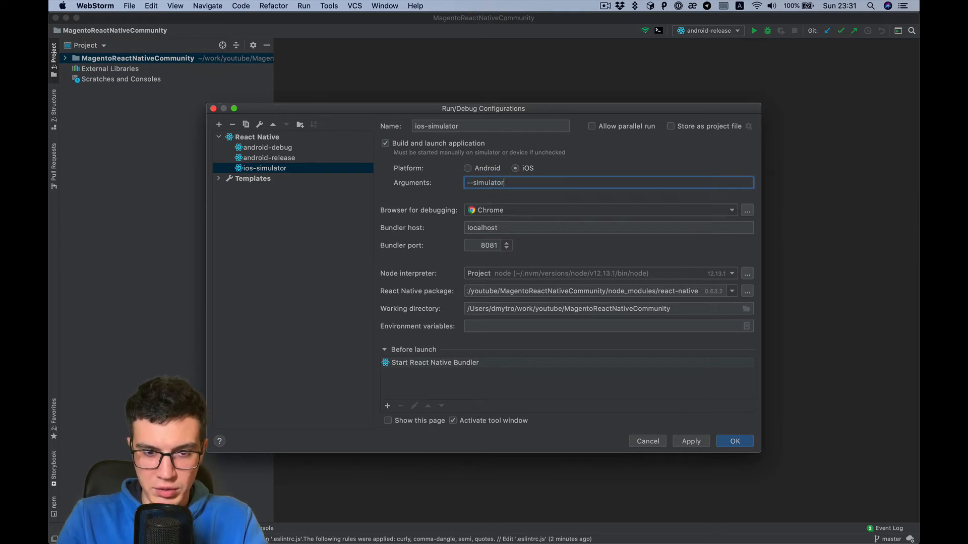
type("=\"")
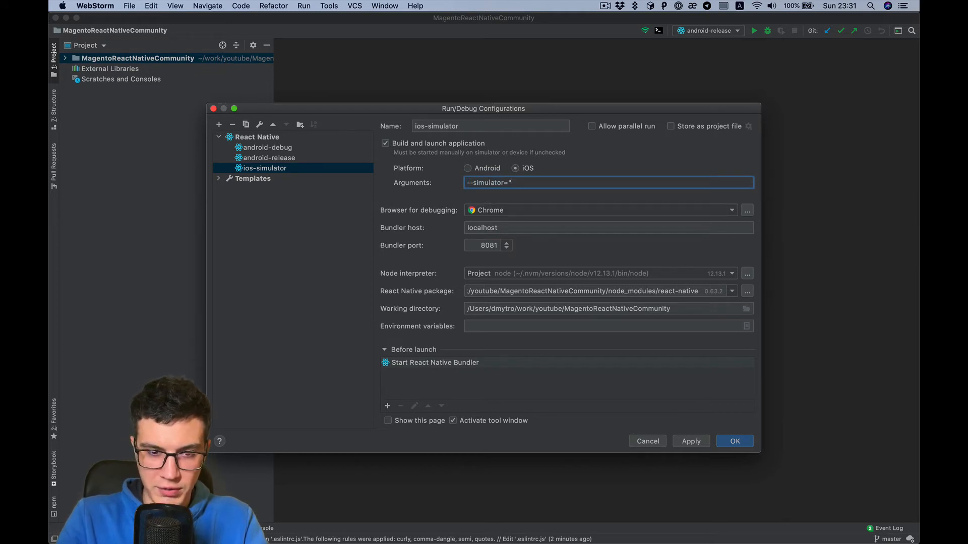
type("iPhone")
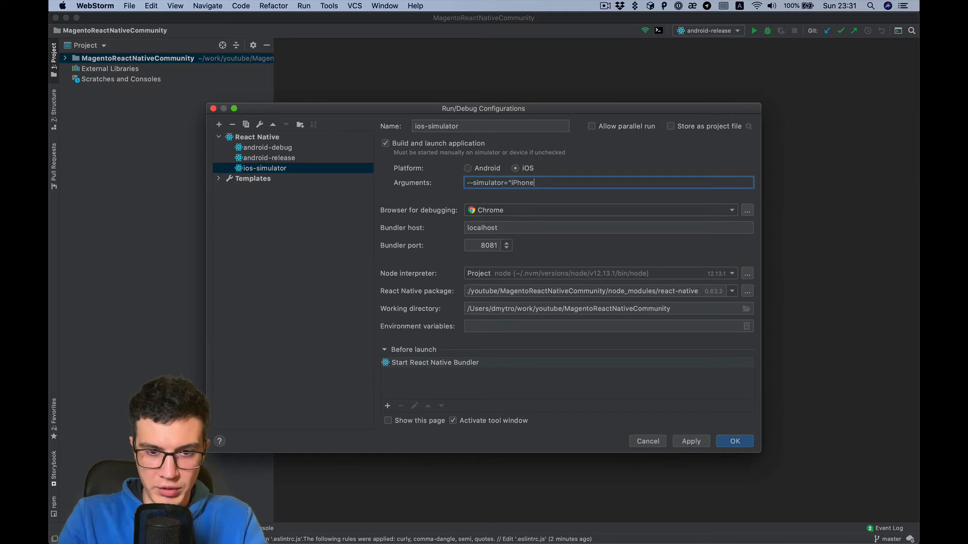
type("8\"")
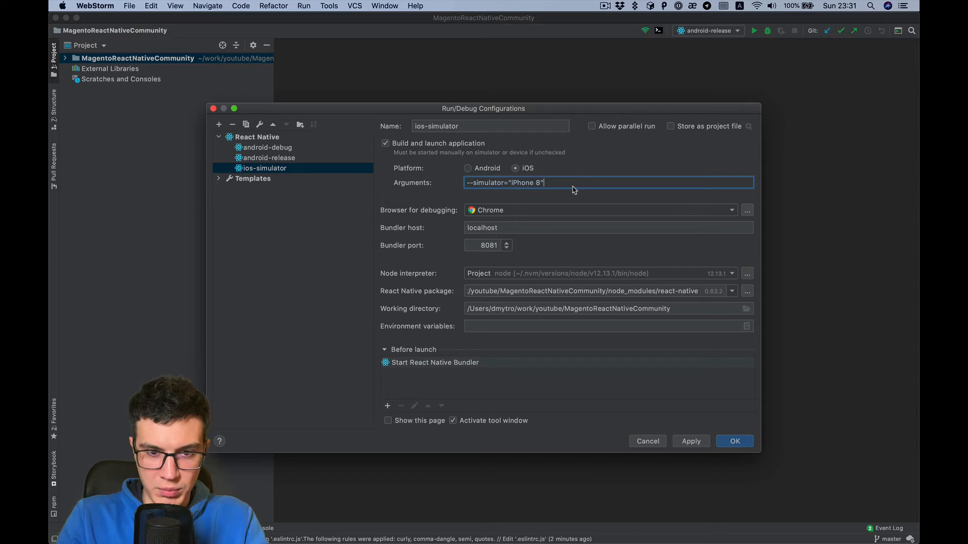
left_click(691, 441)
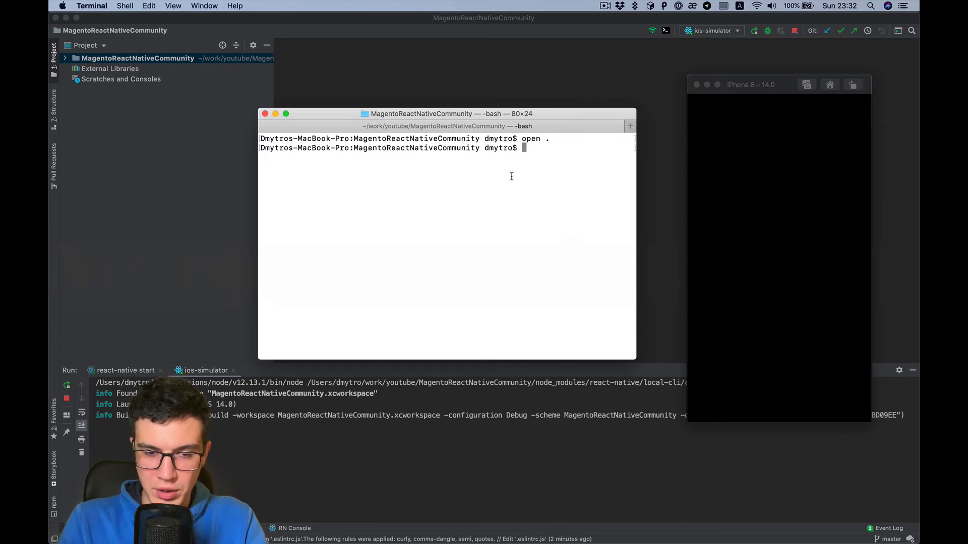
Run instruments -s devices, select the physical iPhone's name, then return to WebStorm.
type("instruments -s devices")
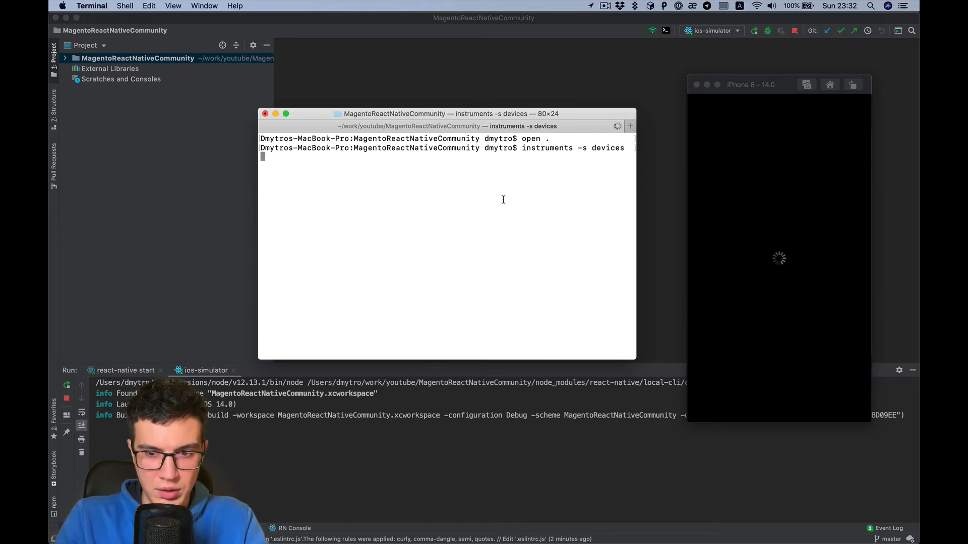
key("Return")
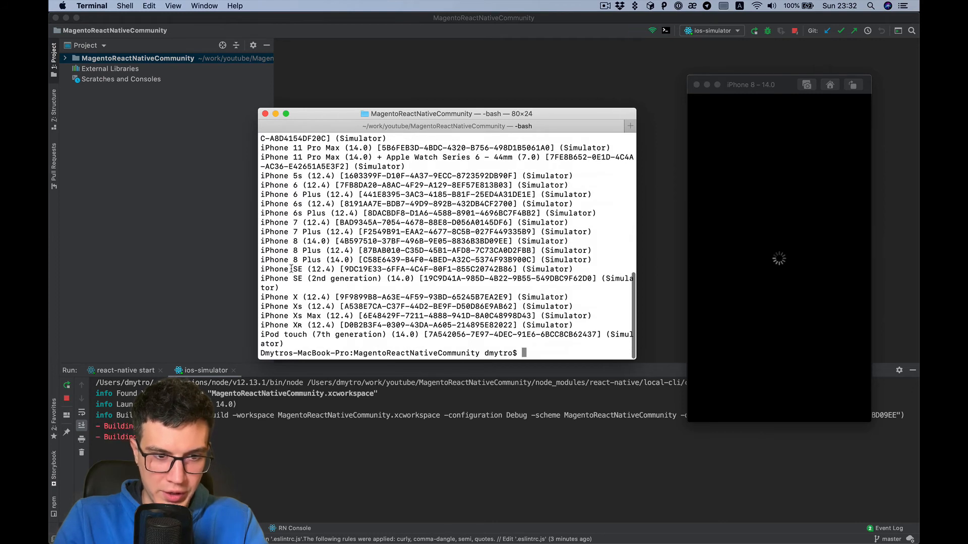
double_click(294, 269)
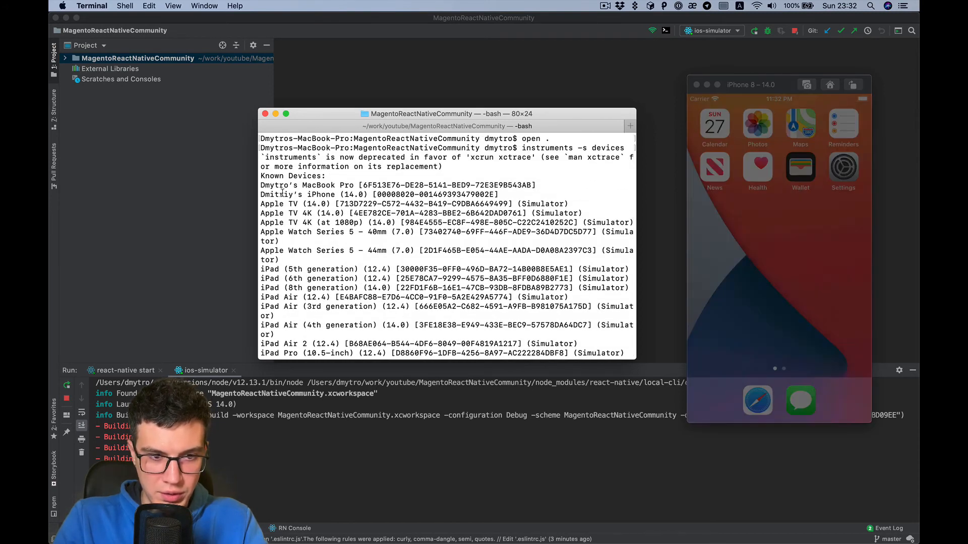
double_click(280, 195)
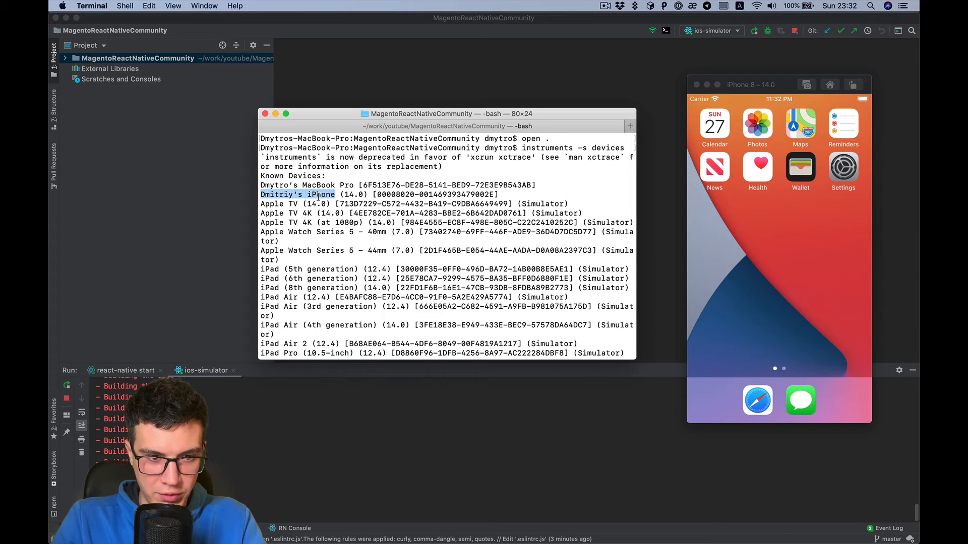
left_click(778, 84)
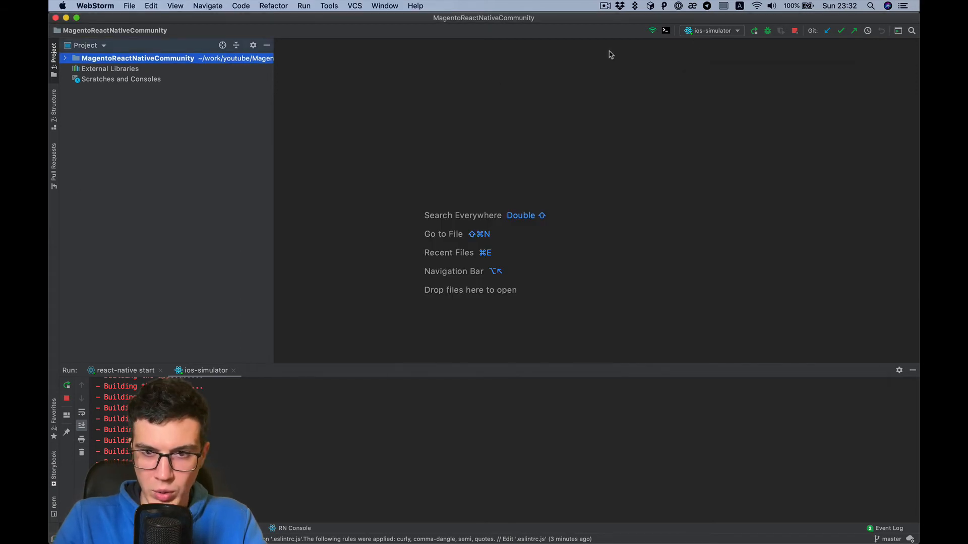
left_click(712, 31)
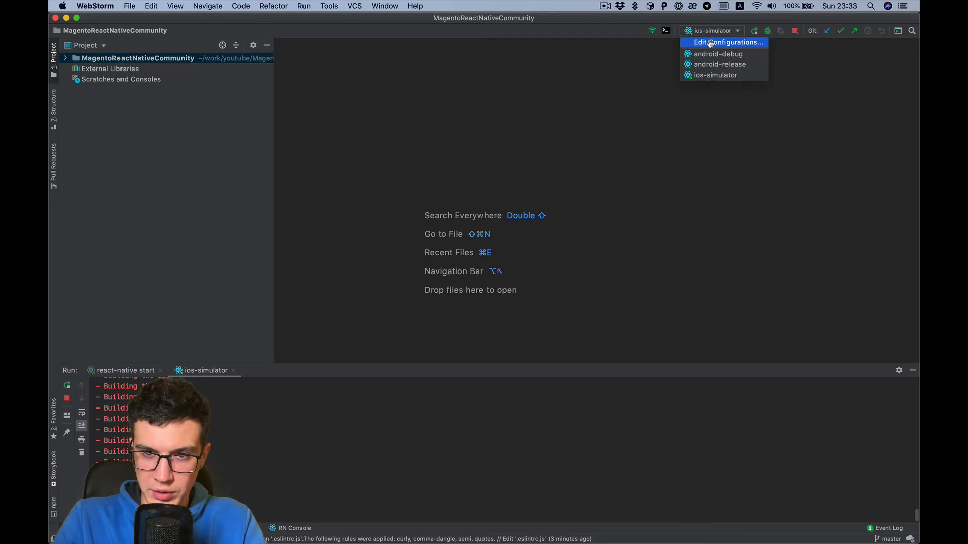
left_click(725, 43)
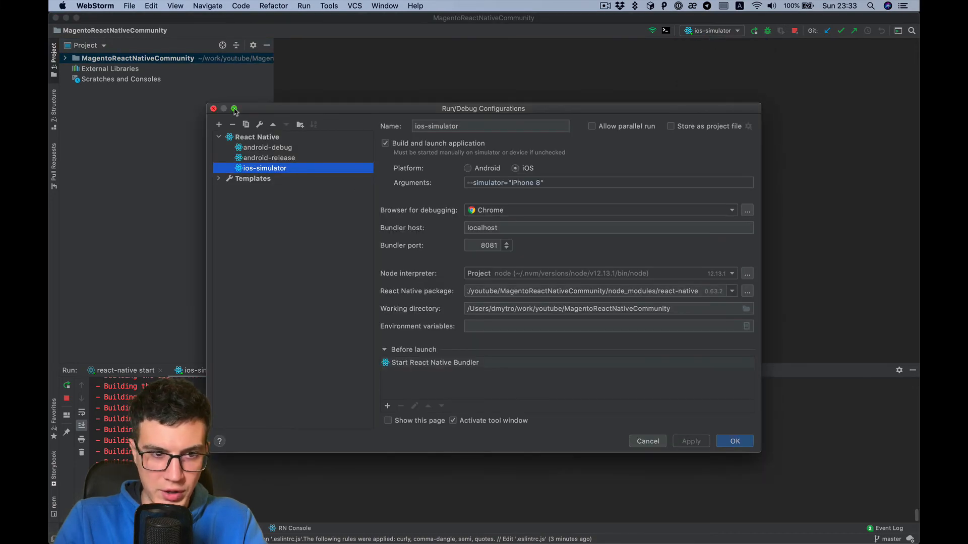
left_click(245, 124)
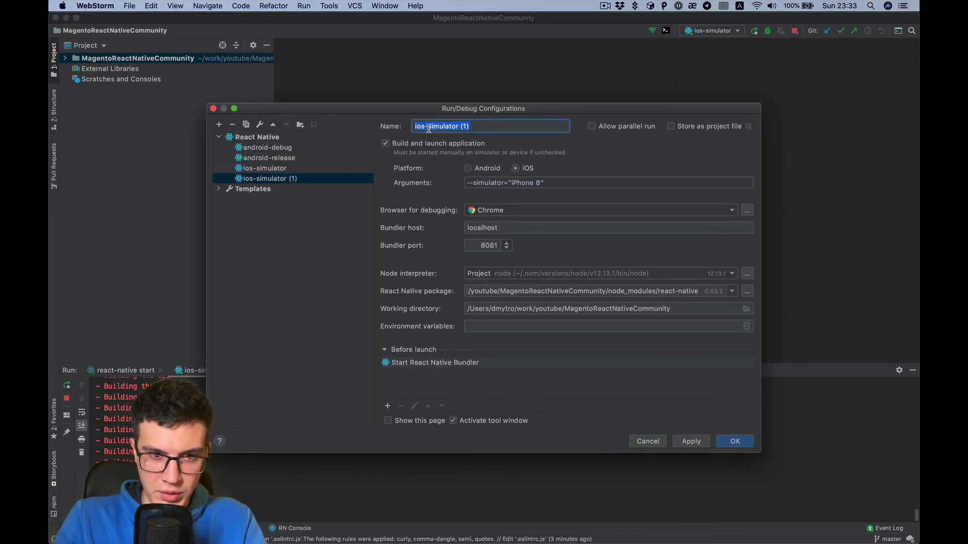
type("ios-device-debug")
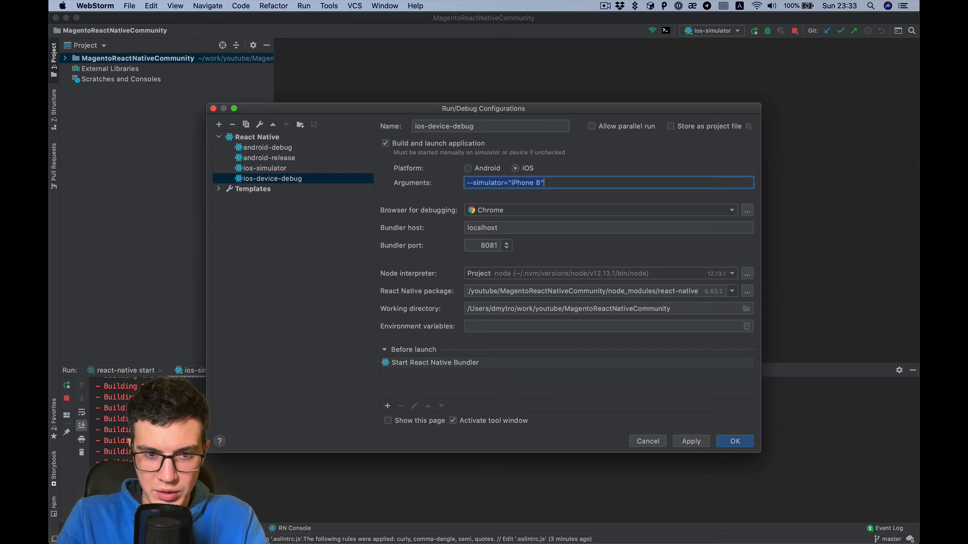
type("--di")
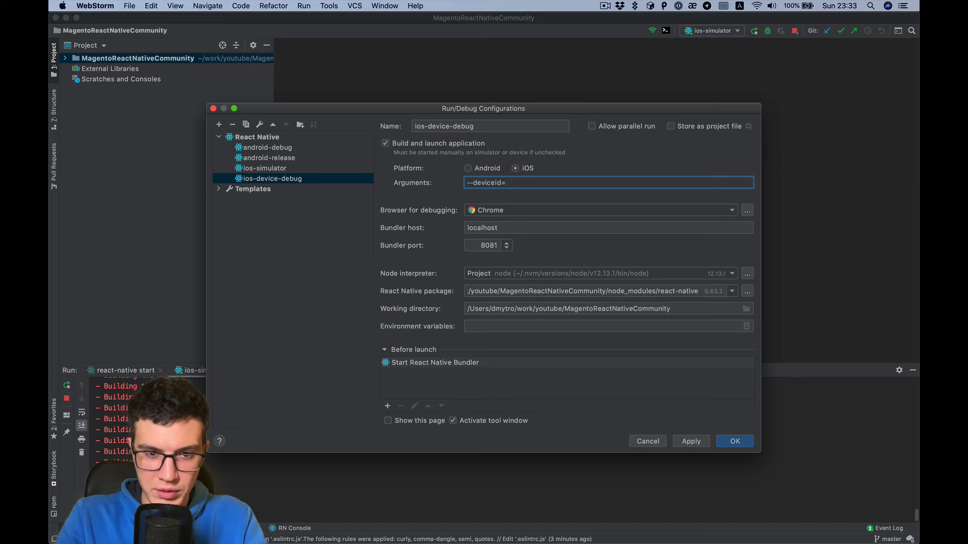
type("\"Dmitriy's iPhone\"")
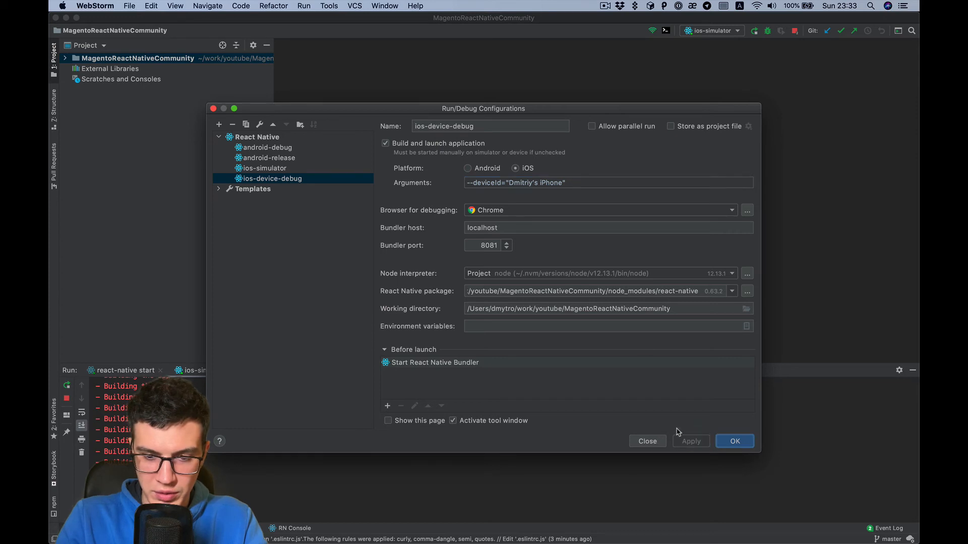
mouse_move(744, 438)
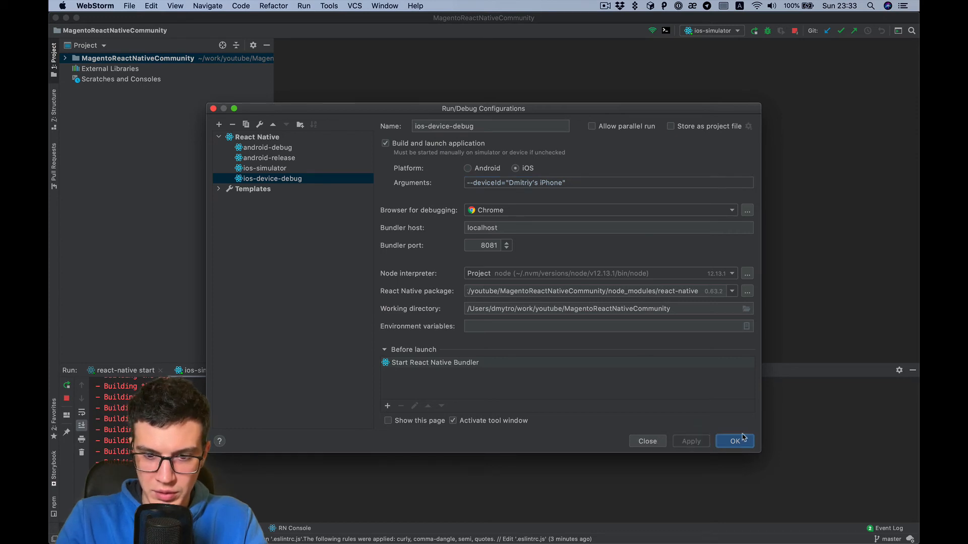
left_click(735, 441)
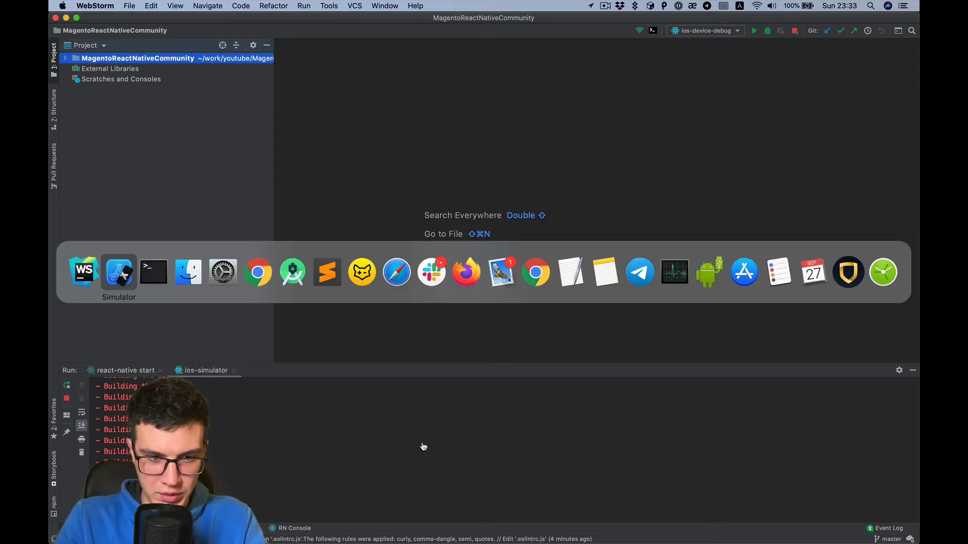
left_click(119, 272)
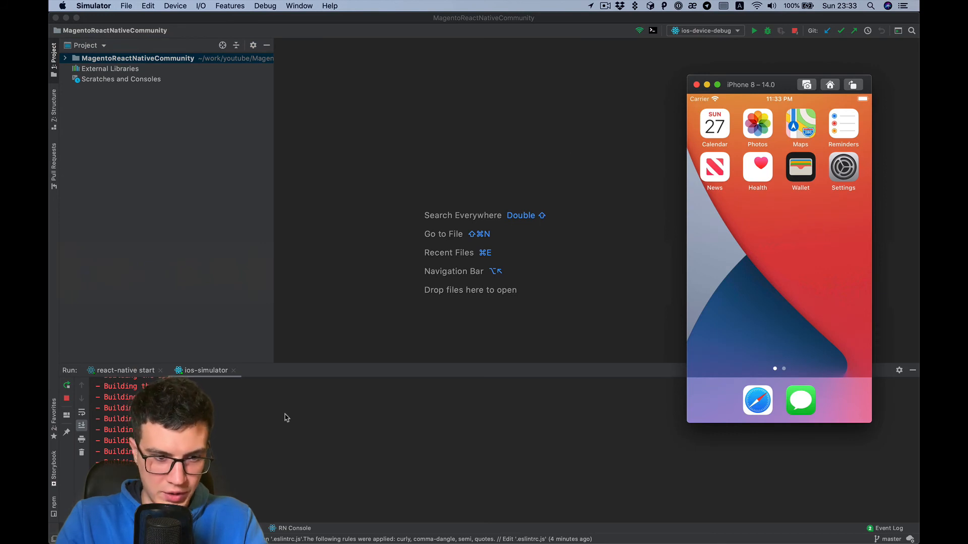
left_click(737, 31)
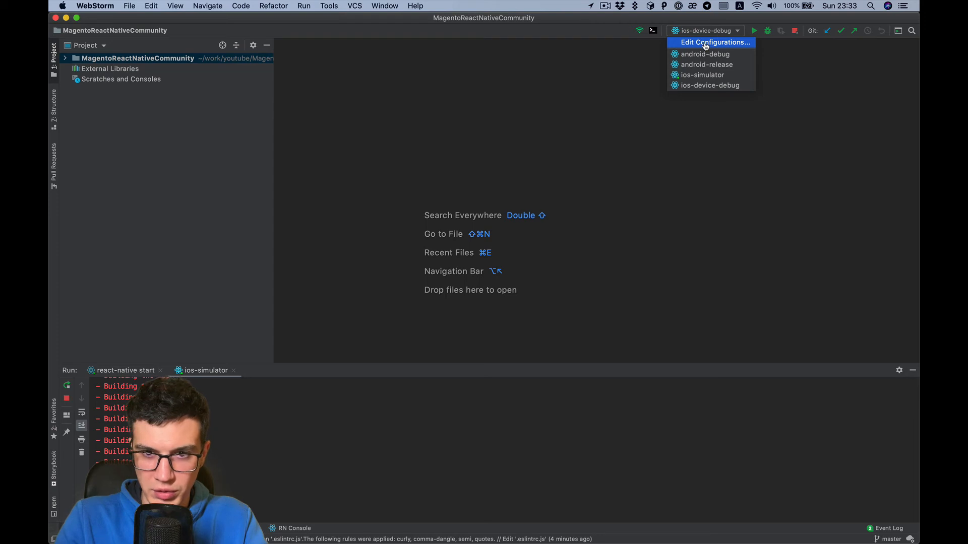
Duplicate ios-device-debug and rename the copy ios-device-release.
left_click(711, 42)
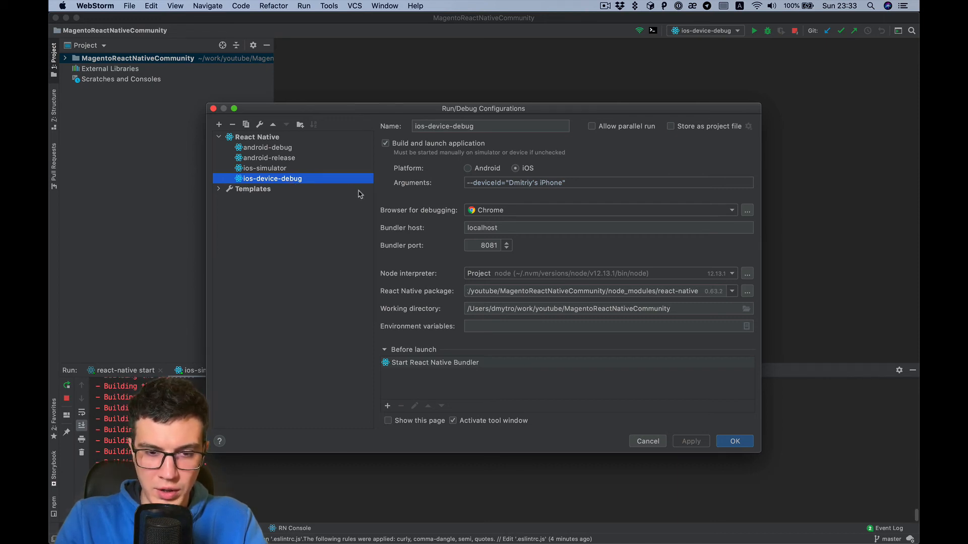
mouse_move(265, 102)
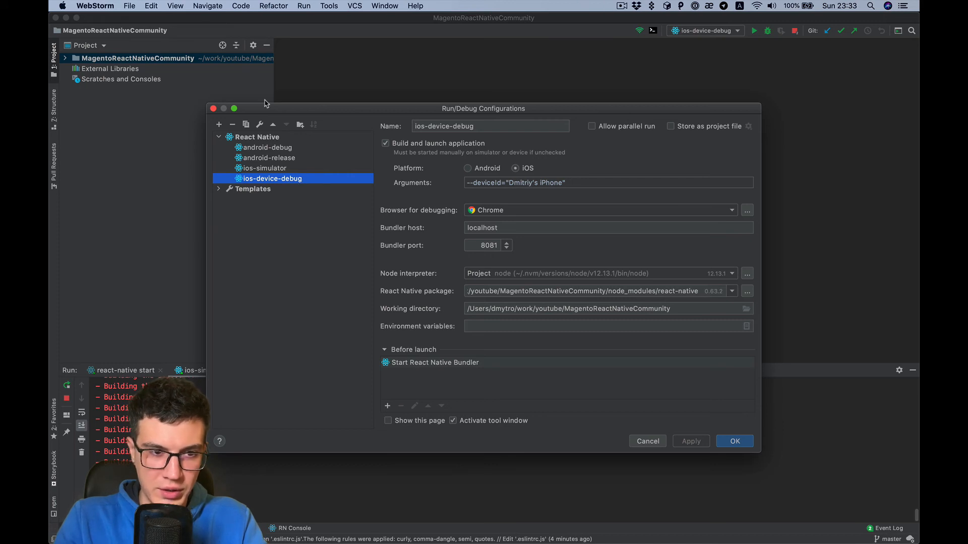
left_click(233, 124)
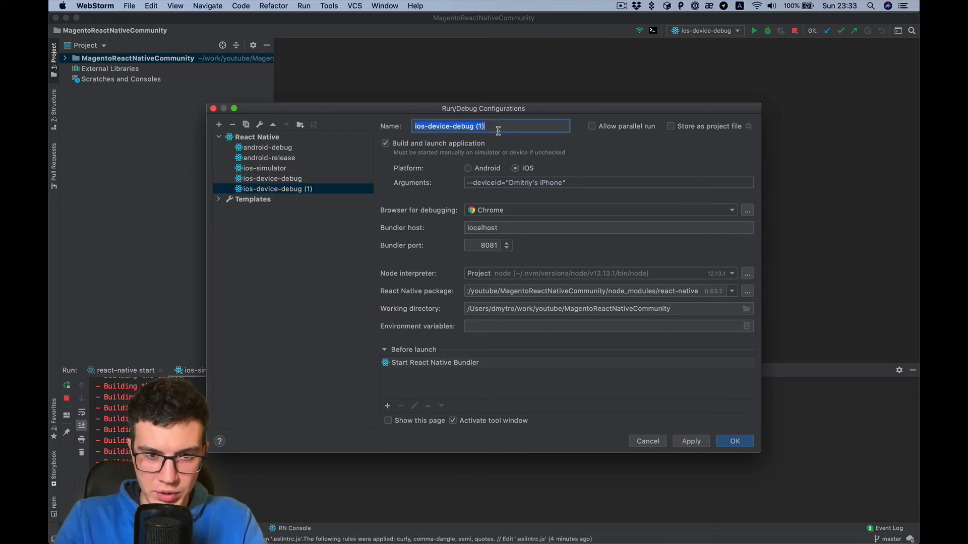
type("ios-device-debug")
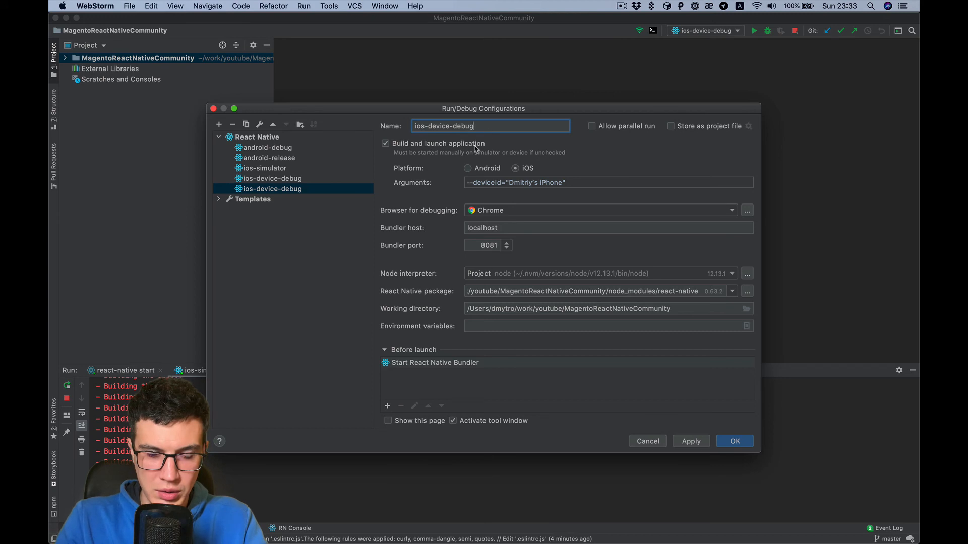
double_click(466, 126)
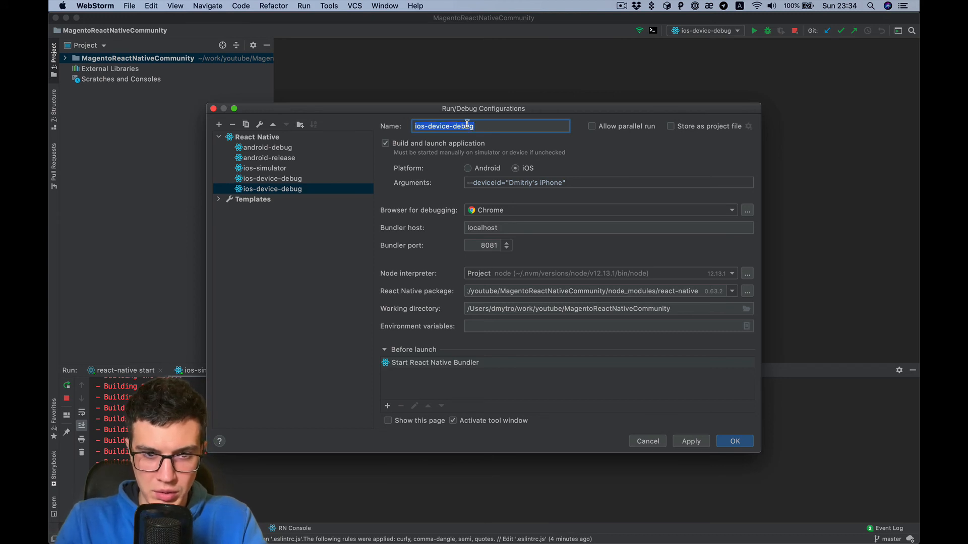
double_click(467, 126)
type("release")
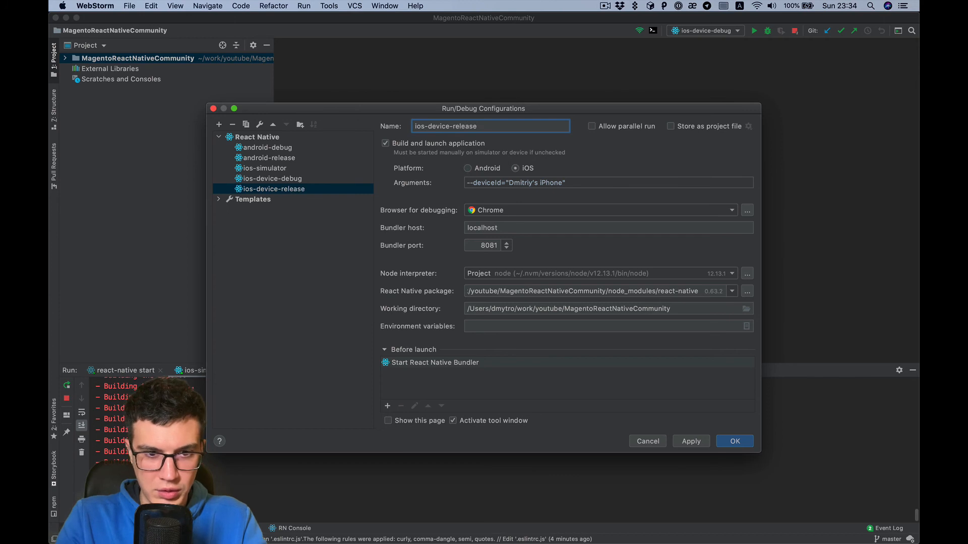
Append --configuration="Release" to the copy's arguments and apply the settings.
left_click(576, 182)
type(" --con")
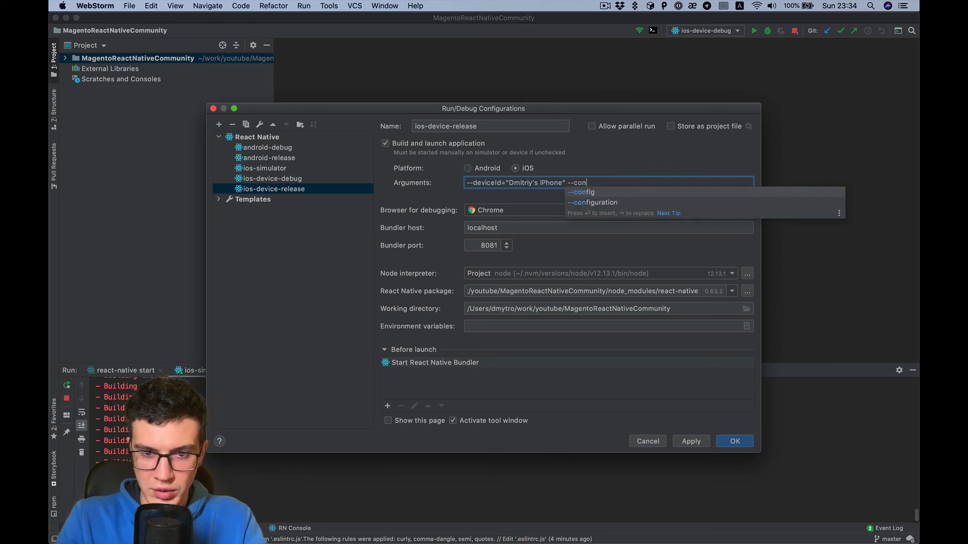
key("Tab")
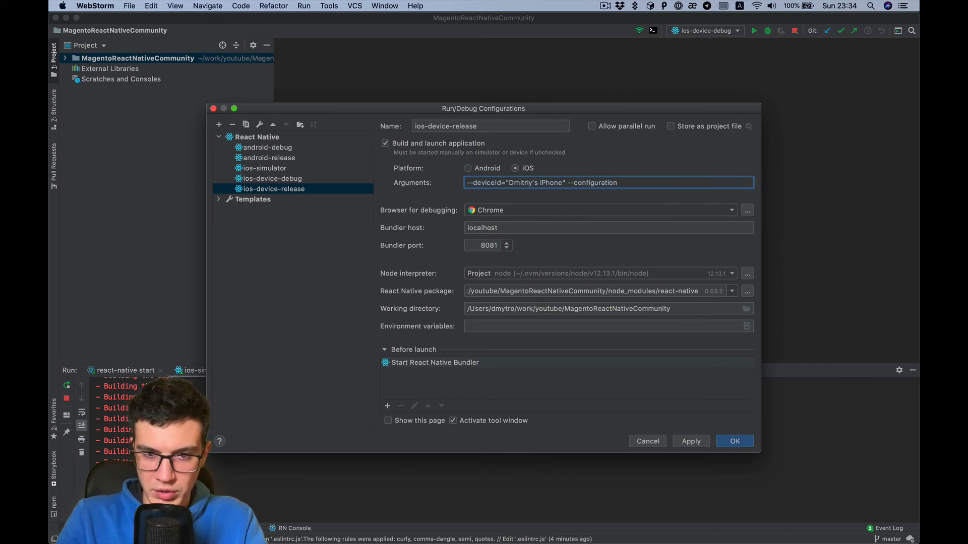
type("=")
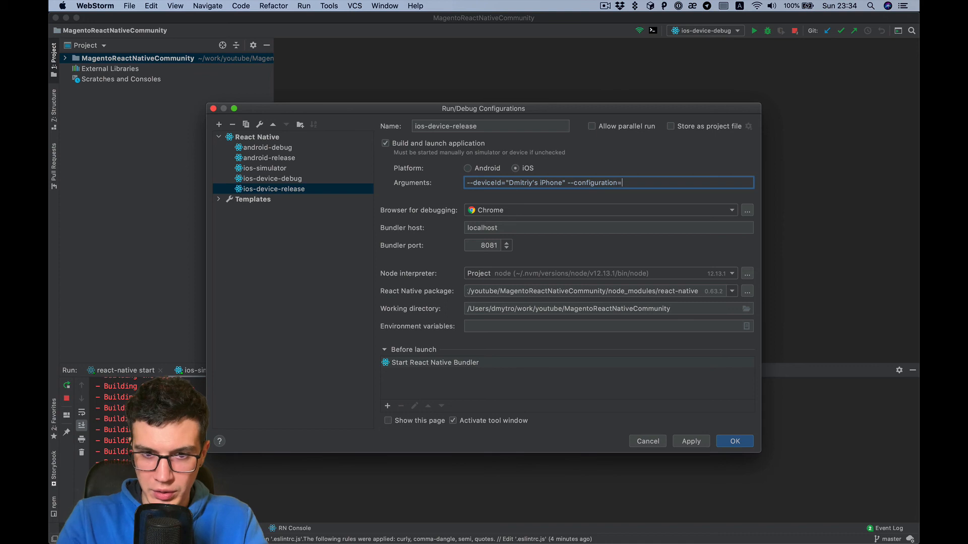
type("\"R")
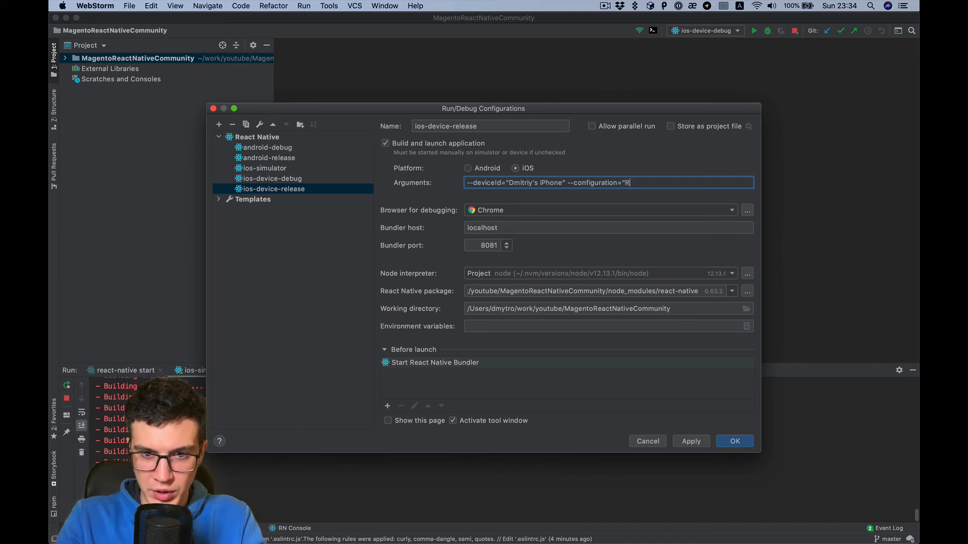
type("lease")
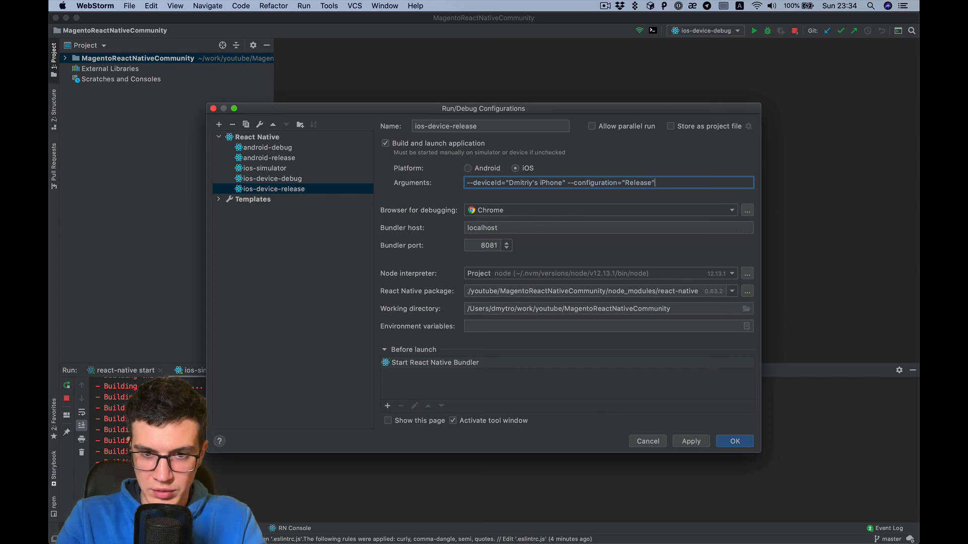
left_click(691, 441)
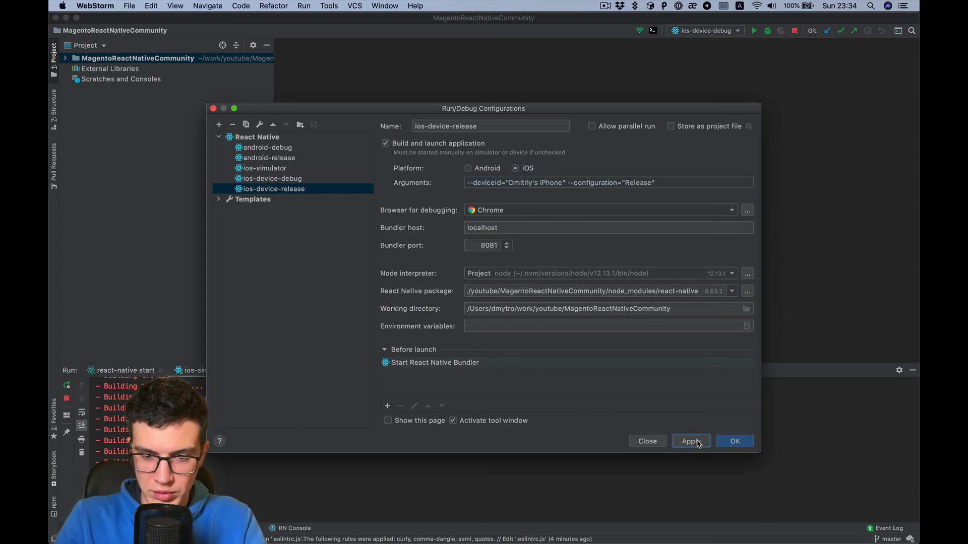
left_click(692, 441)
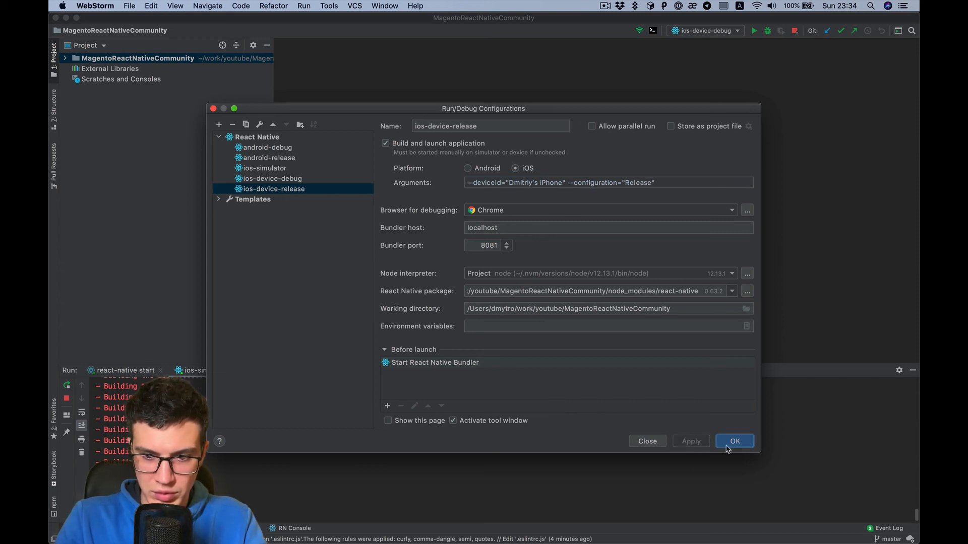
Save the run configurations and view the Welcome to React screen on the iPhone 8 simulator.
left_click(734, 441)
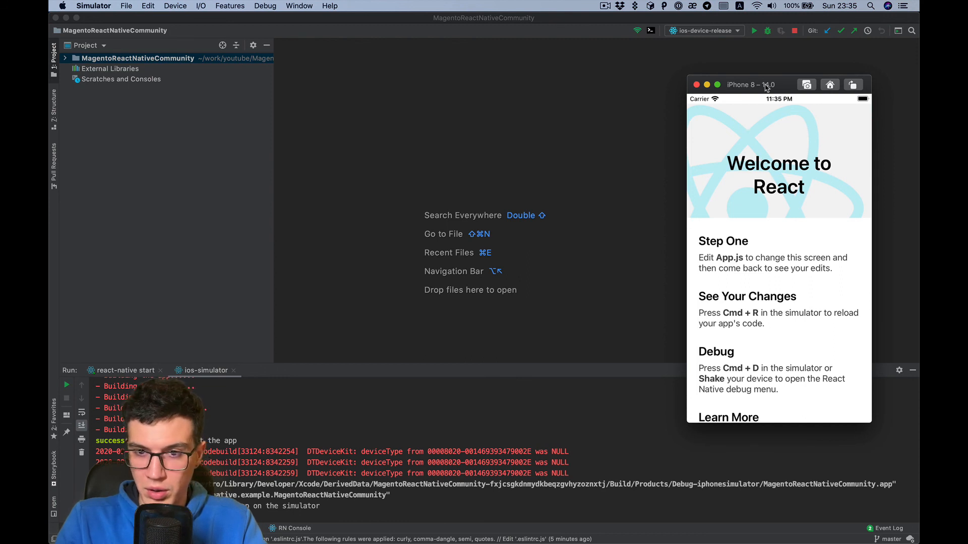
mouse_move(757, 90)
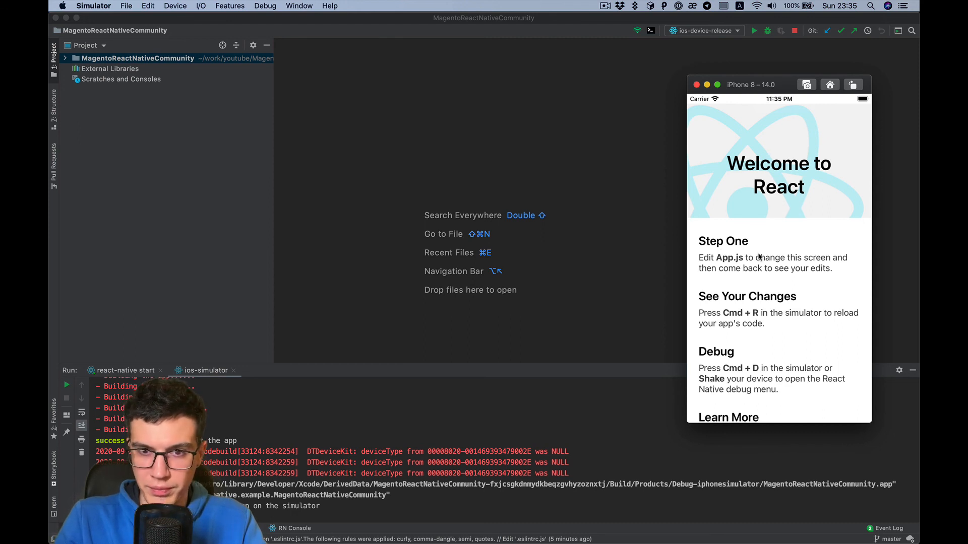
mouse_move(771, 137)
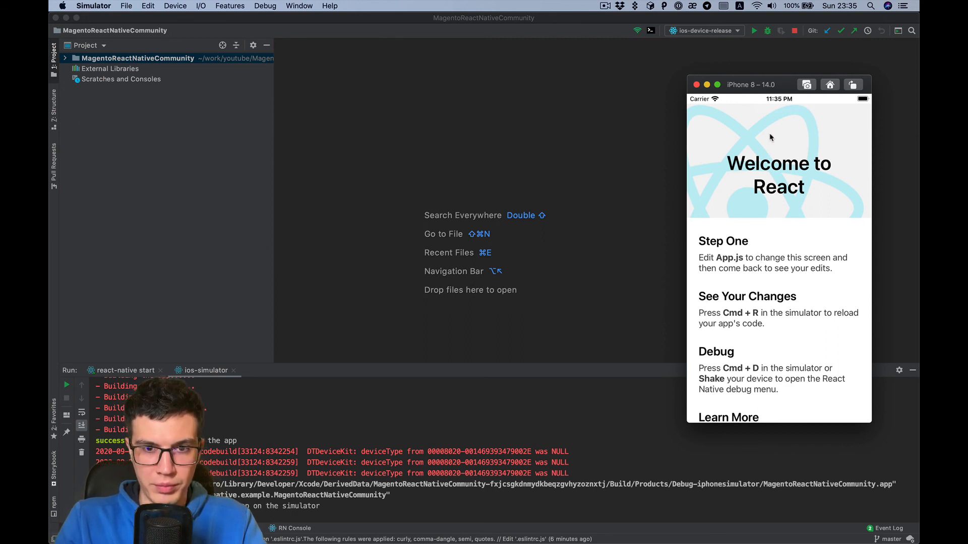
mouse_move(769, 31)
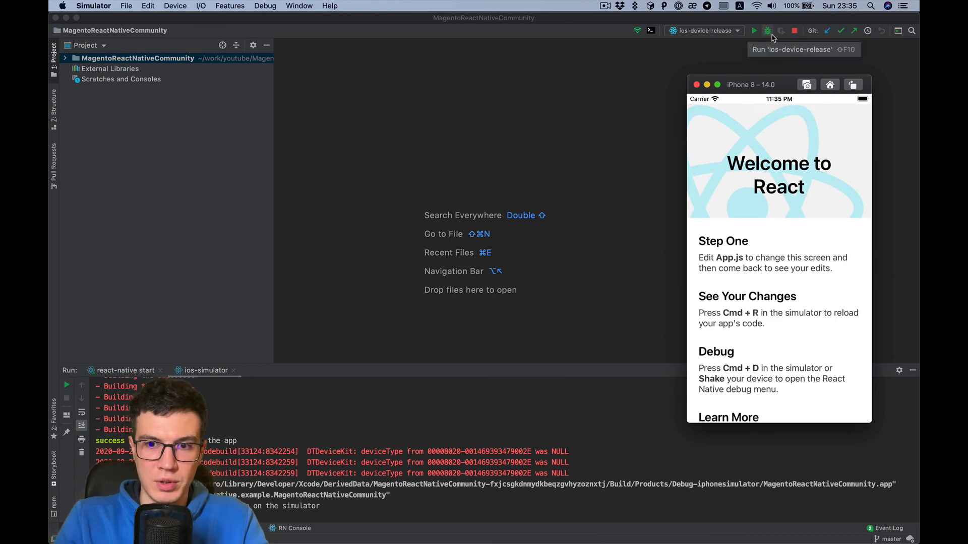